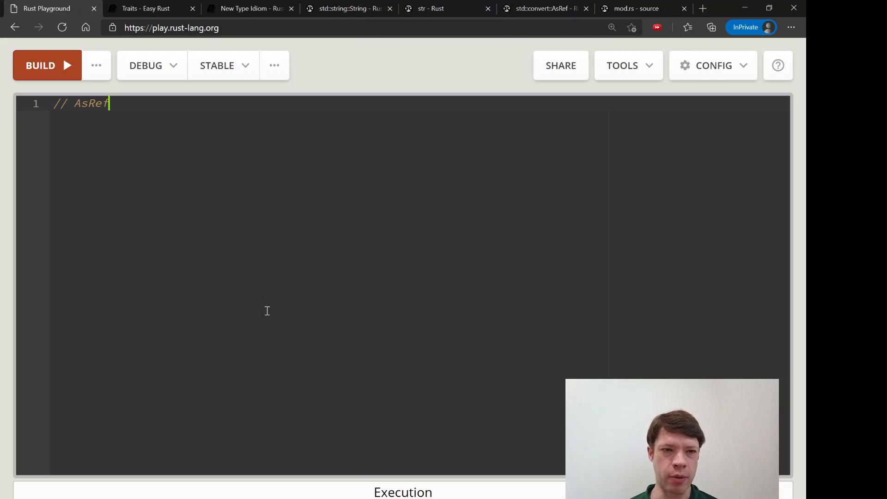
Step: Add blank lines below the '// AsRef' comment in the playground editor
{"action": "key", "text": "Enter"}
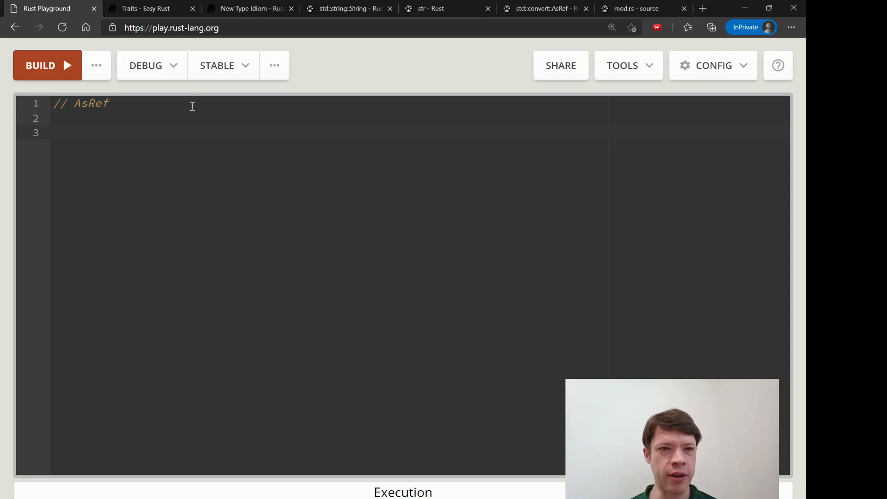
{"action": "left_click", "coordinate": [544, 8]}
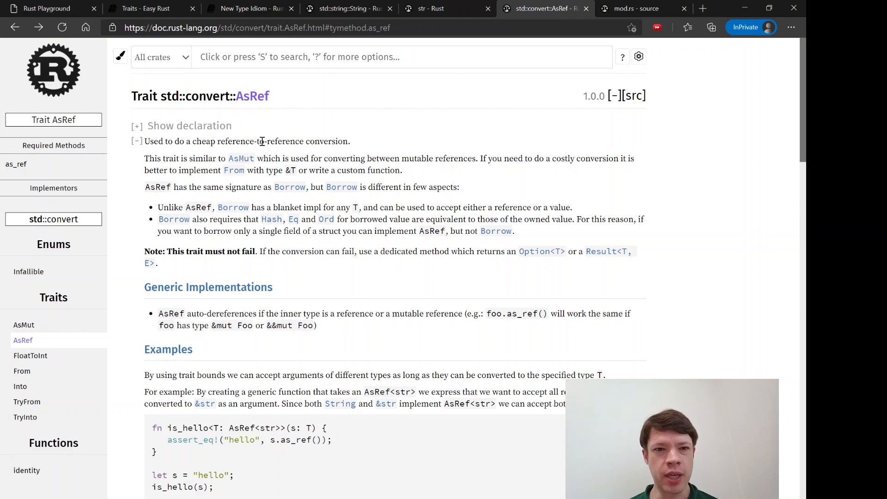
{"action": "left_click_drag", "start_coordinate": [149, 141], "coordinate": [275, 141]}
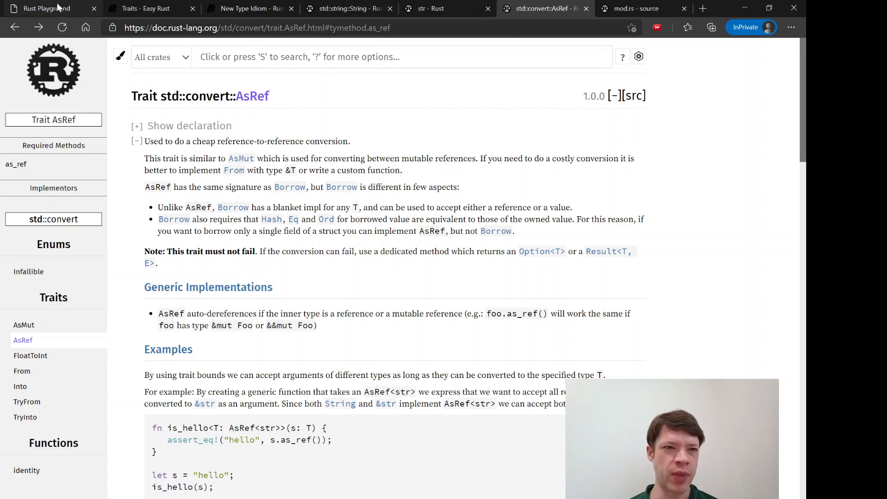
{"action": "left_click", "coordinate": [48, 8]}
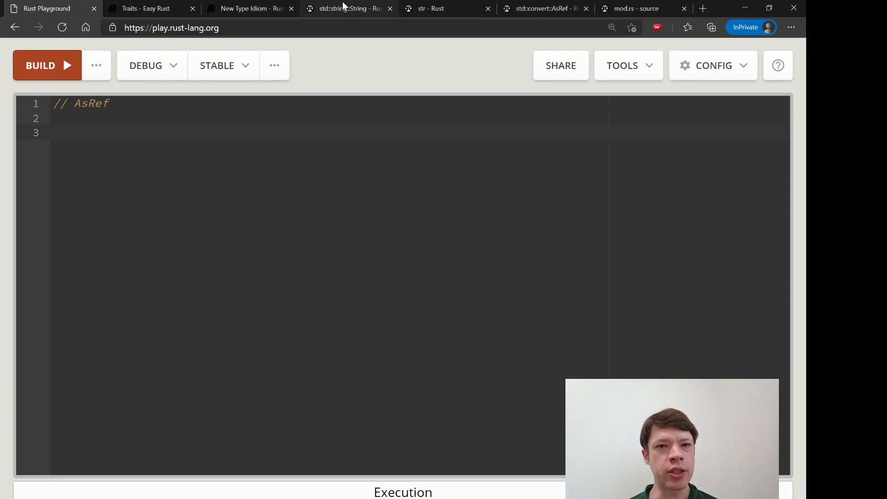
Step: Browse String's trait implementations, including its AsRef variants, then search for str
{"action": "left_click", "coordinate": [348, 7]}
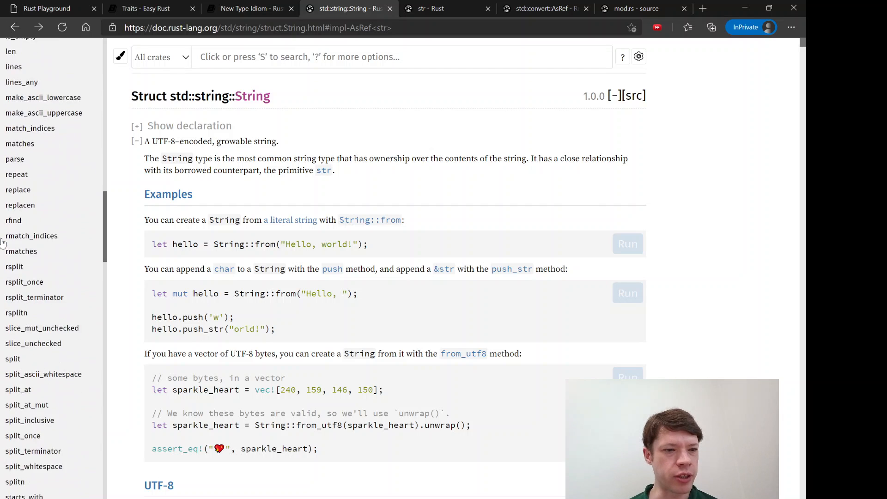
{"action": "scroll", "scroll_direction": "down", "scroll_amount": 3}
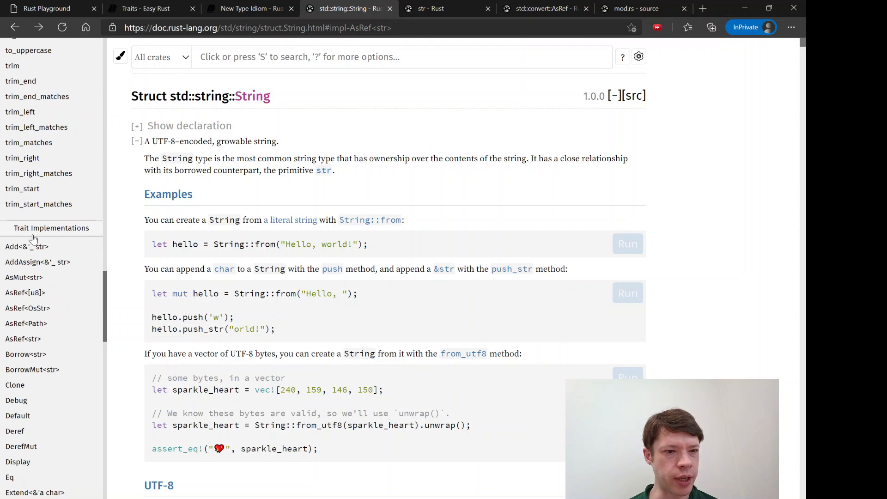
{"action": "scroll", "scroll_direction": "down", "scroll_amount": 3}
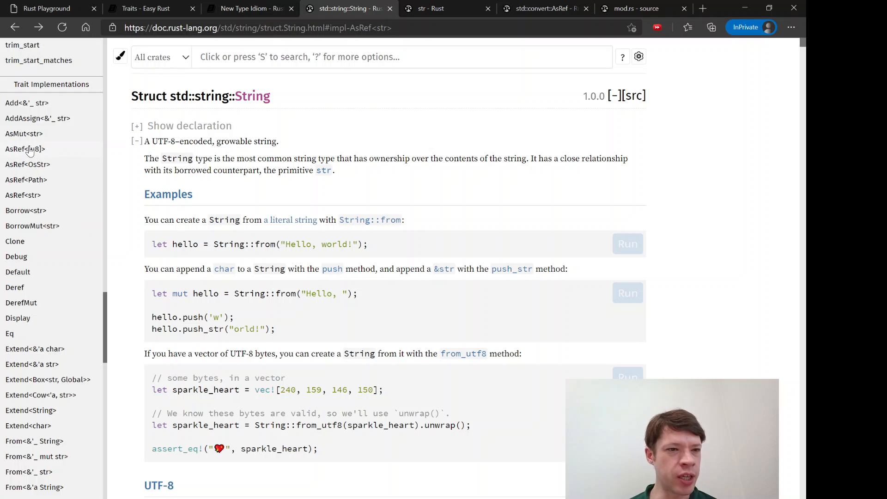
{"action": "mouse_move", "coordinate": [23, 134]}
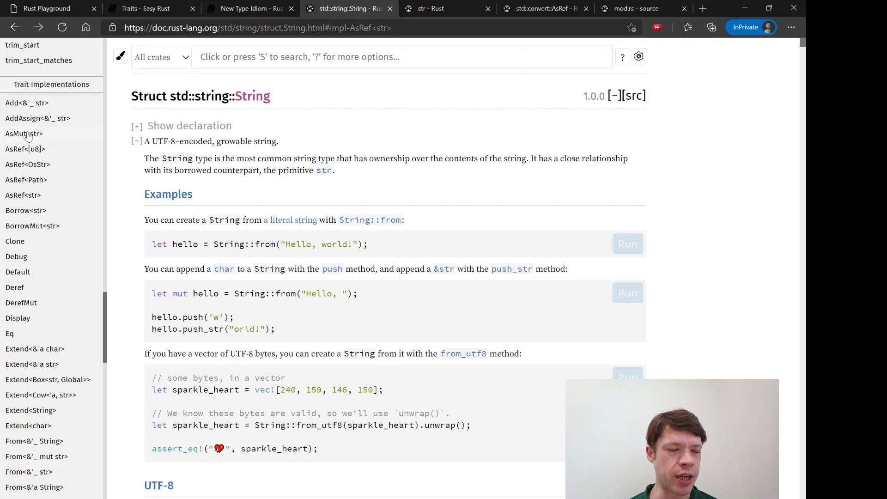
{"action": "mouse_move", "coordinate": [39, 154]}
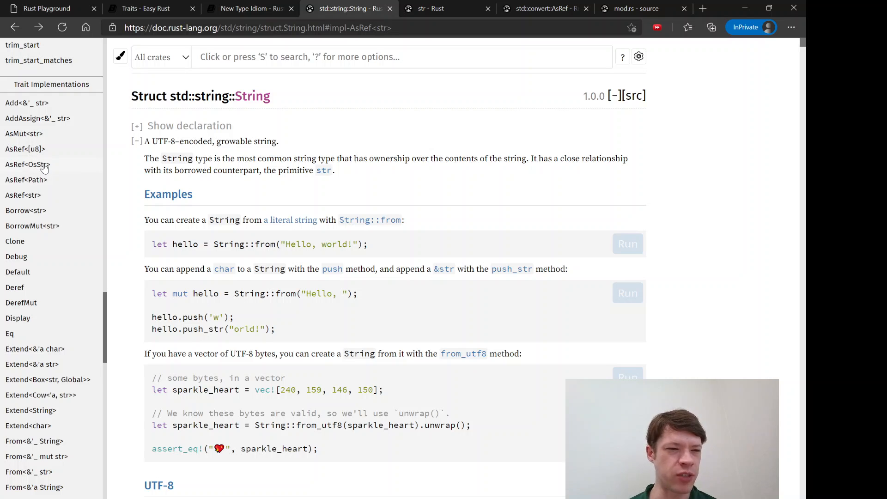
{"action": "mouse_move", "coordinate": [56, 183]}
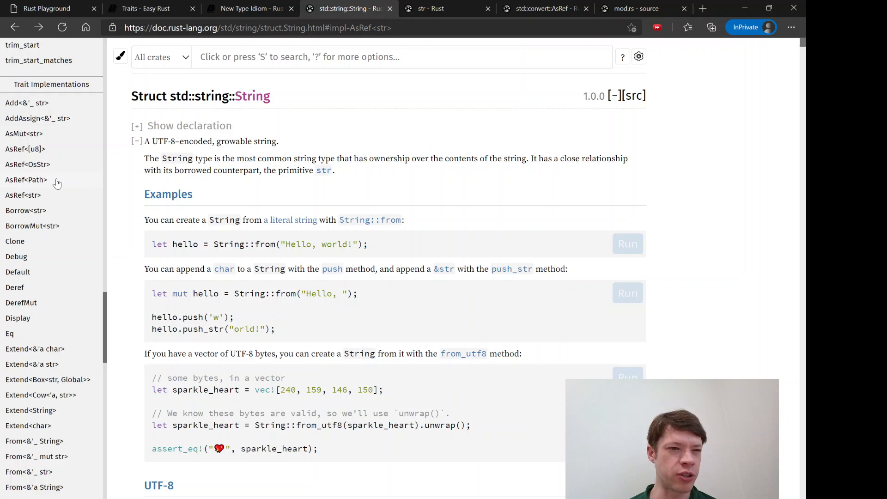
{"action": "mouse_move", "coordinate": [44, 191]}
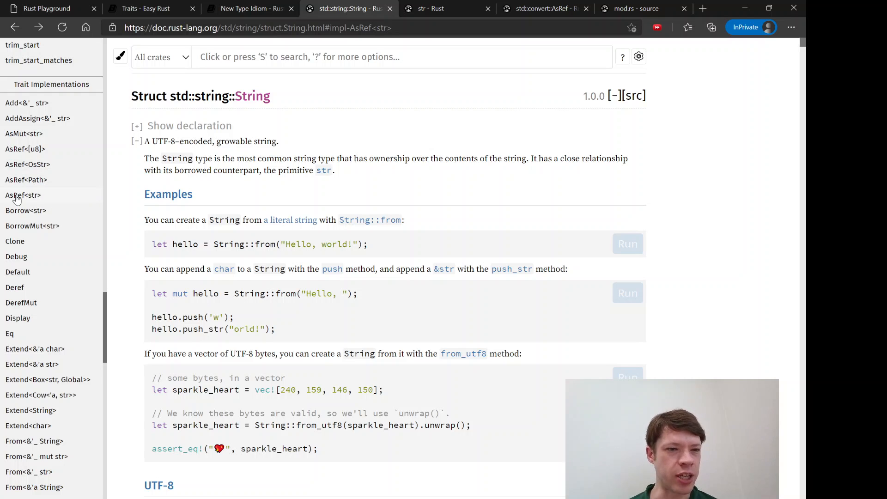
{"action": "type", "text": "st"}
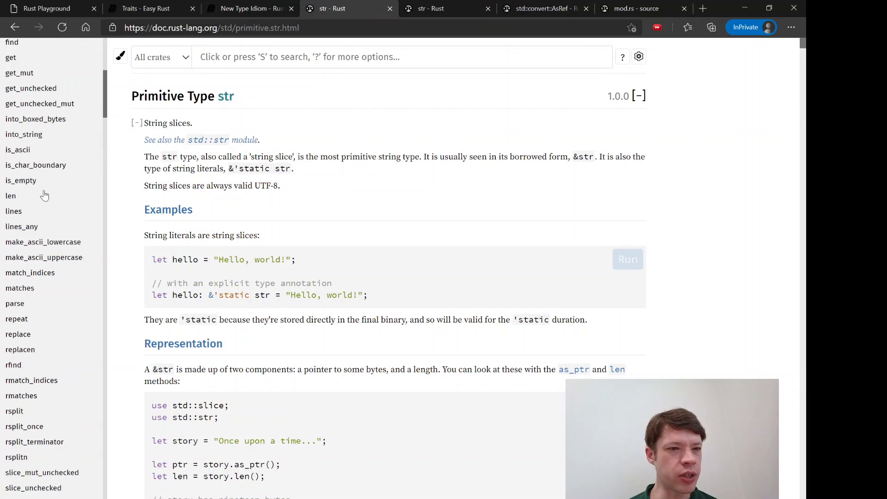
Step: Jump to the AsRef<str> implementation for str, then return to the page top
{"action": "scroll", "scroll_direction": "down", "scroll_amount": 3}
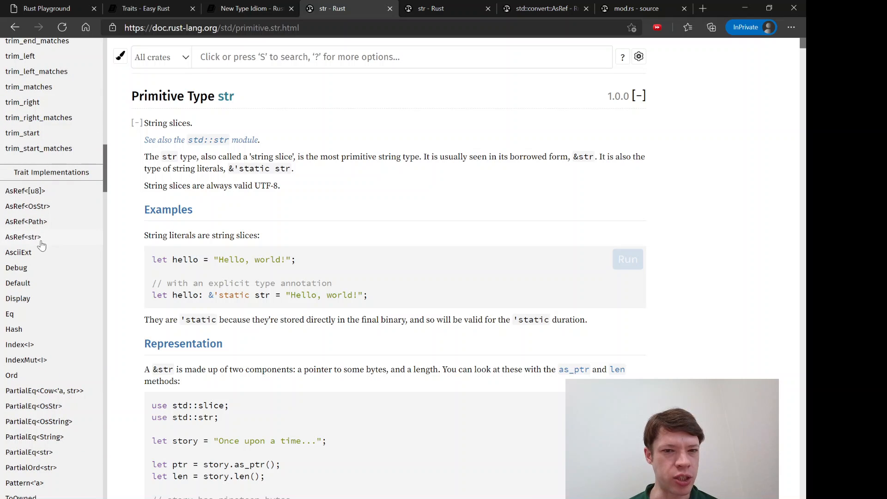
{"action": "left_click", "coordinate": [22, 236]}
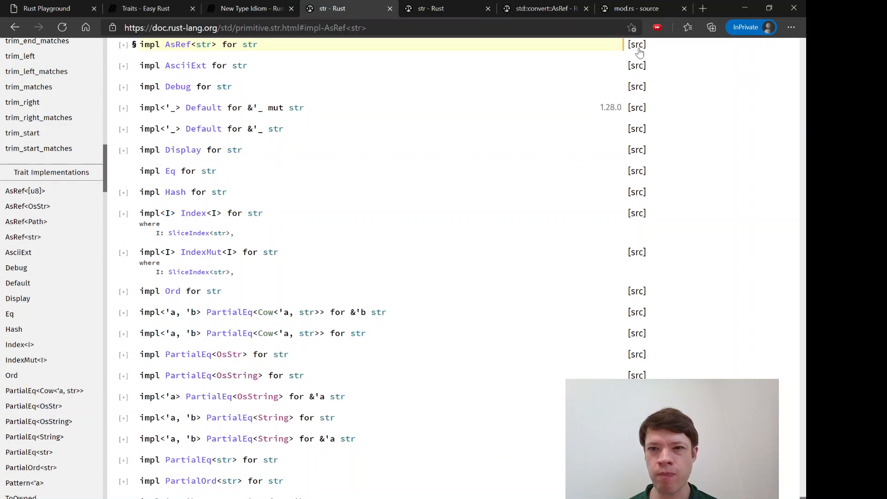
{"action": "left_click", "coordinate": [636, 44]}
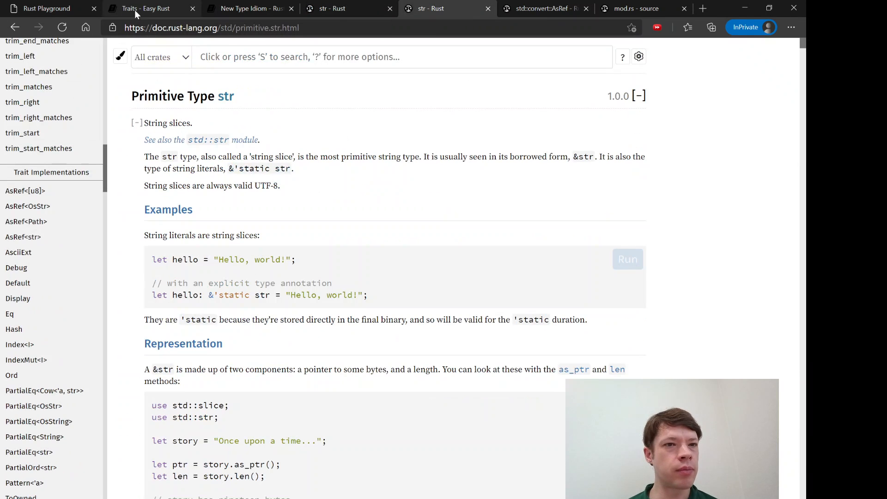
Step: Write print_it<T>(input: T) printing input with println!("{}", input), plus an empty main
{"action": "left_click", "coordinate": [48, 8]}
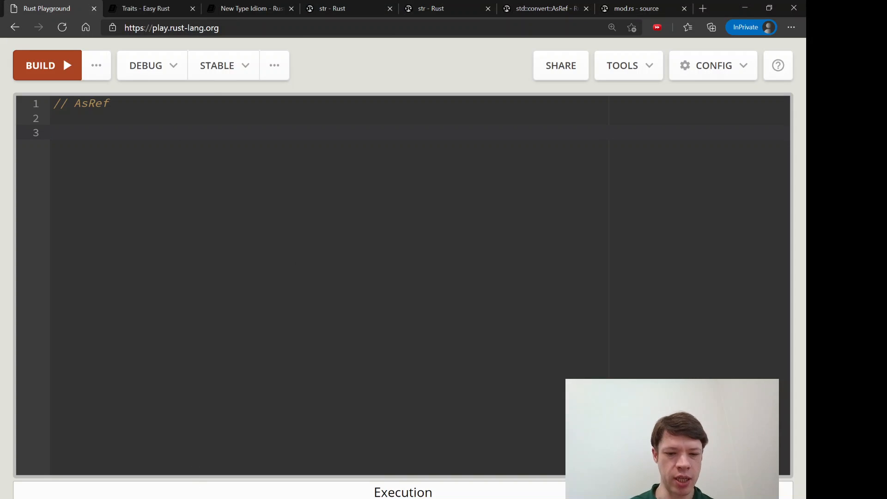
{"action": "type", "text": "fn"}
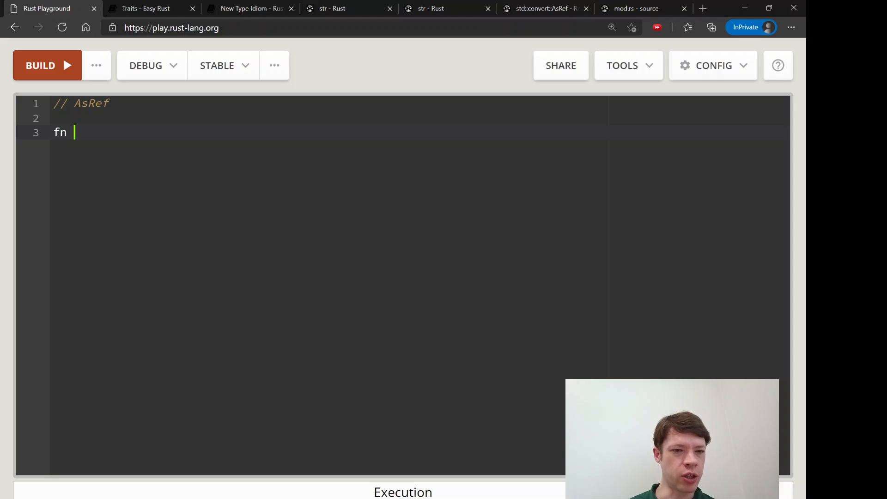
{"action": "type", "text": "print_it"}
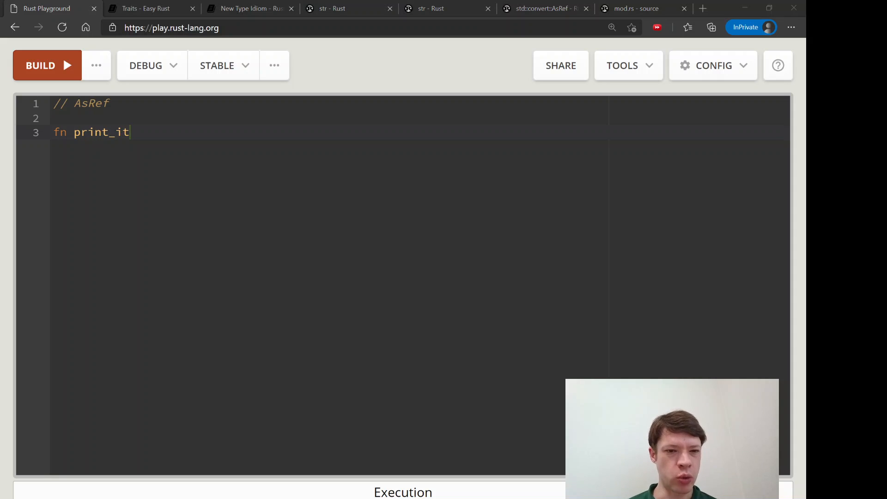
{"action": "type", "text": "()"}
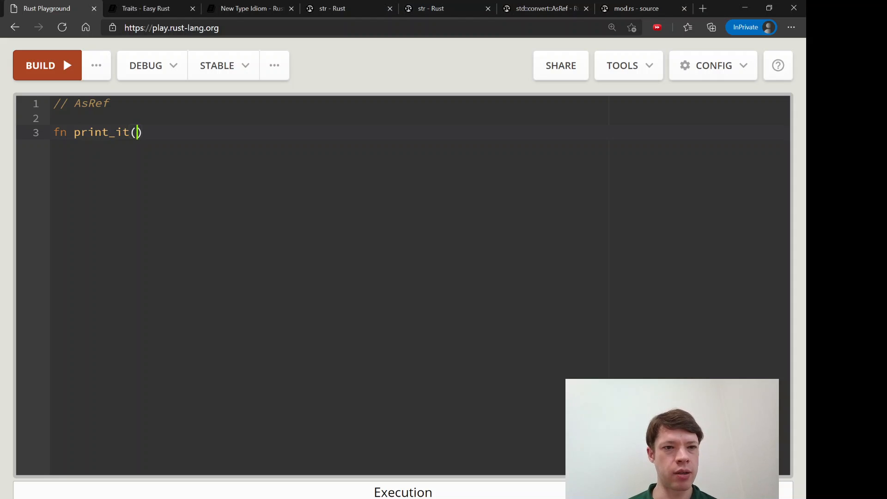
{"action": "type", "text": "input: T"}
{"action": "type", "text": "printl"}
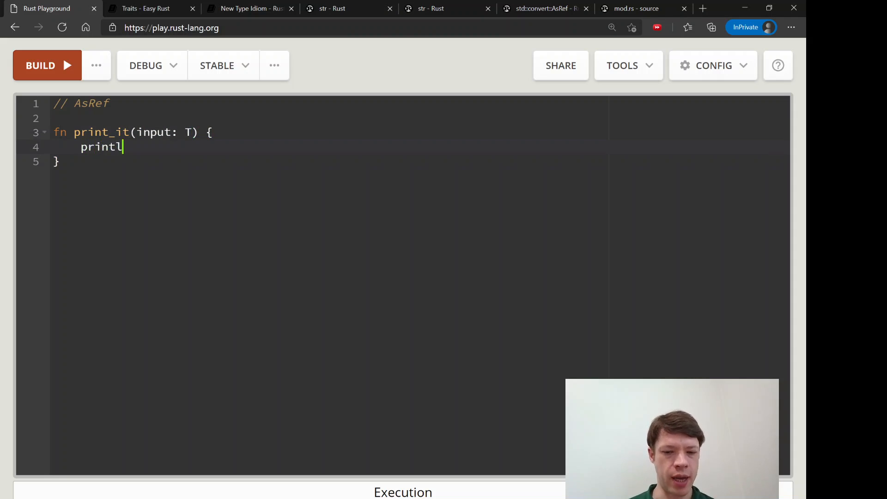
{"action": "type", "text": "n!(\" \")"}
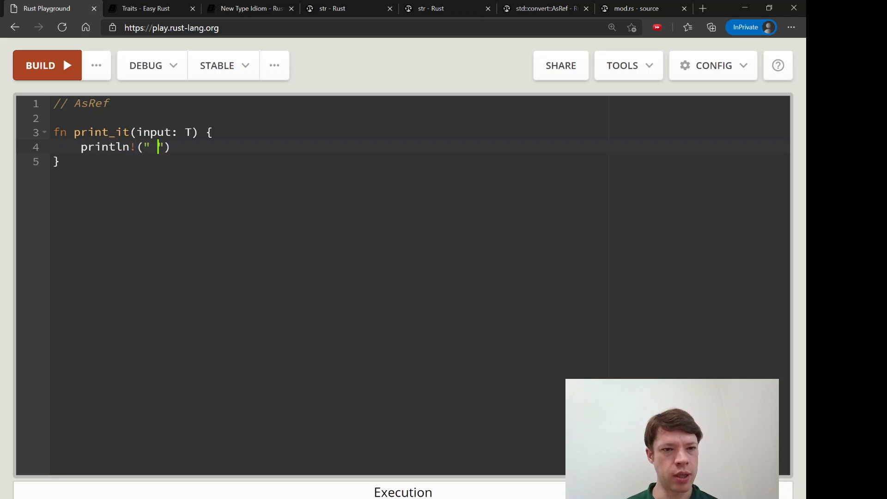
{"action": "type", "text": "{}\","}
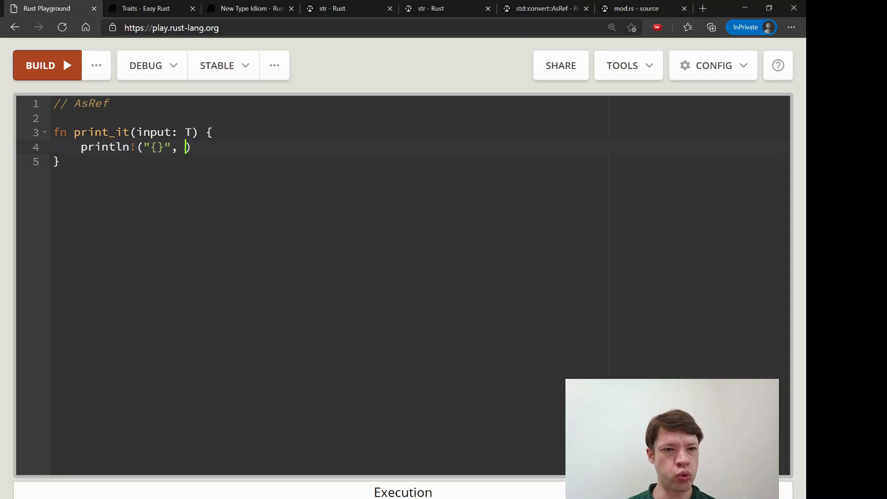
{"action": "type", "text": "input);"}
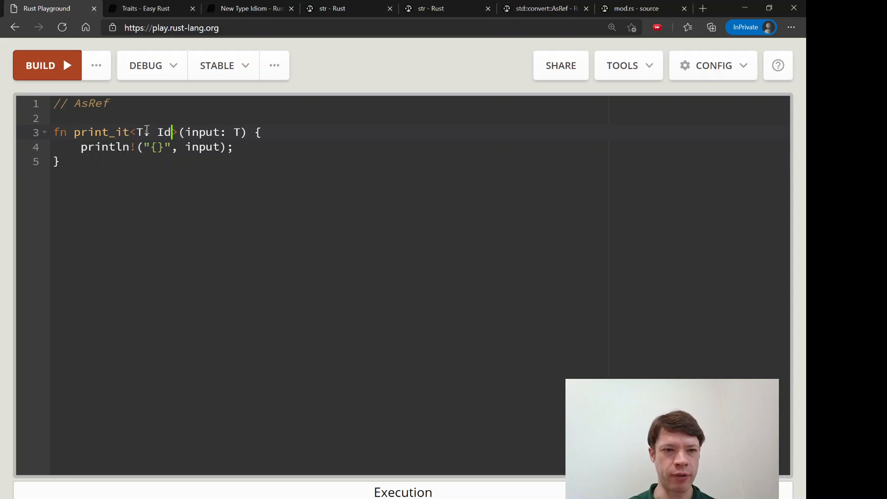
{"action": "type", "text": "isplay"}
{"action": "type", "text": "fn main() {"}
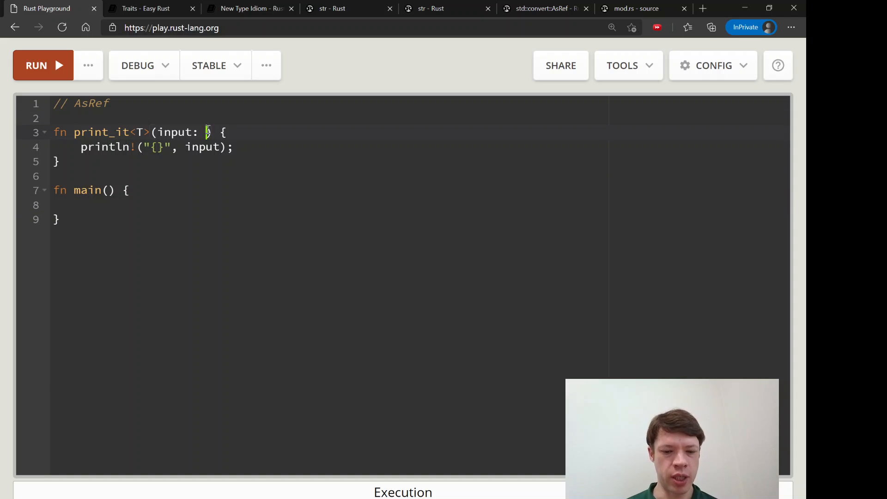
Step: Start typing a type for the input parameter, then delete it
{"action": "type", "text": "st"}
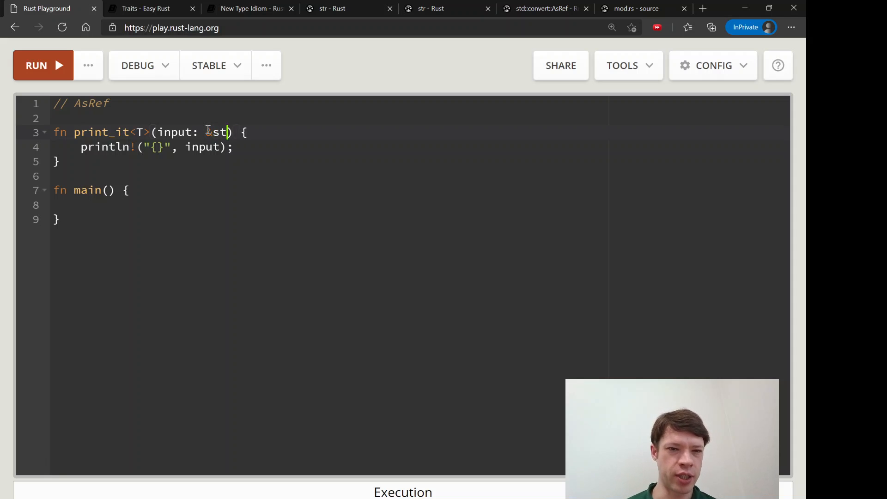
{"action": "key", "text": "Backspace"}
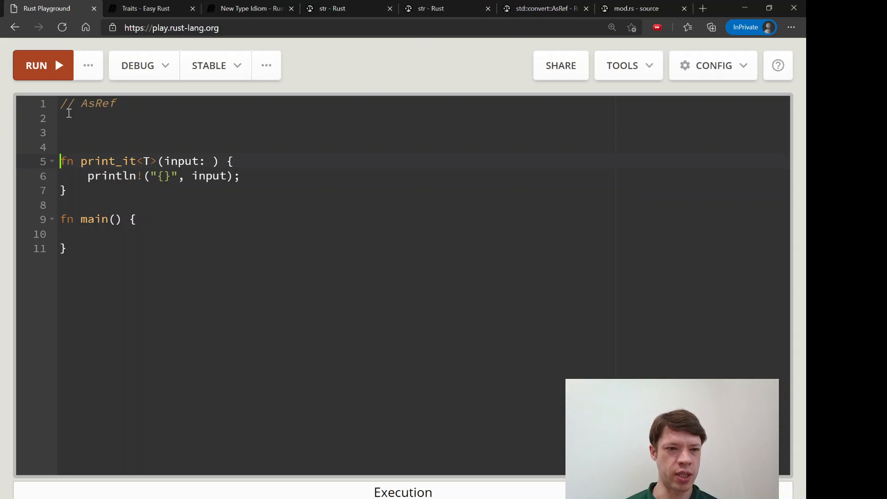
Step: Import AsRef with 'use std::convert::AsRef;'
{"action": "type", "text": "use"}
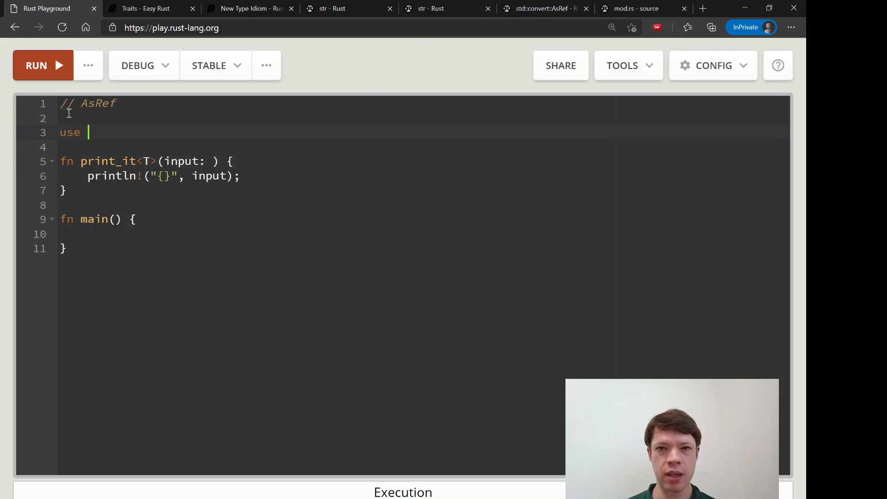
{"action": "type", "text": "std::convert"}
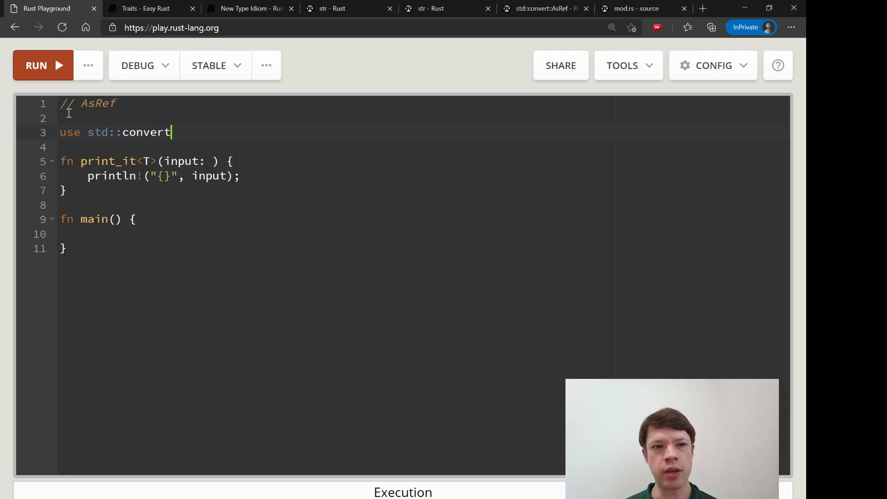
{"action": "type", "text": "::AsRef"}
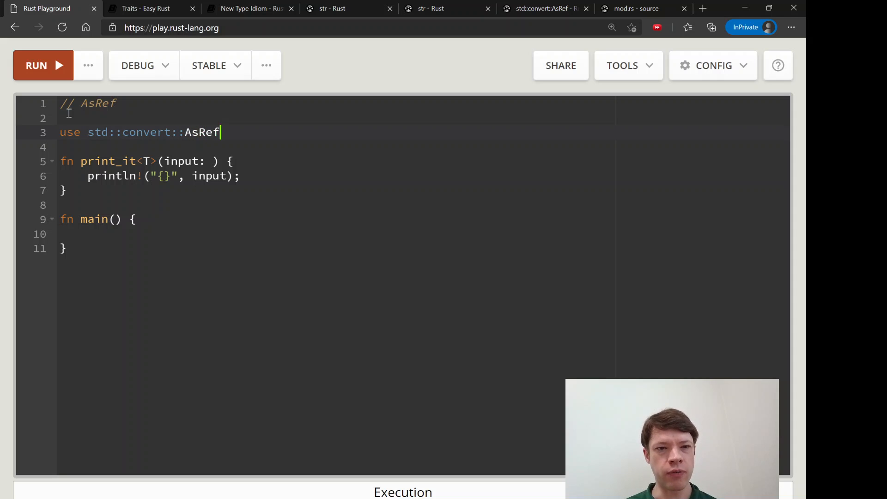
Step: Bound print_it's T by AsRef + Display and start a println!("") in main
{"action": "double_click", "coordinate": [146, 132]}
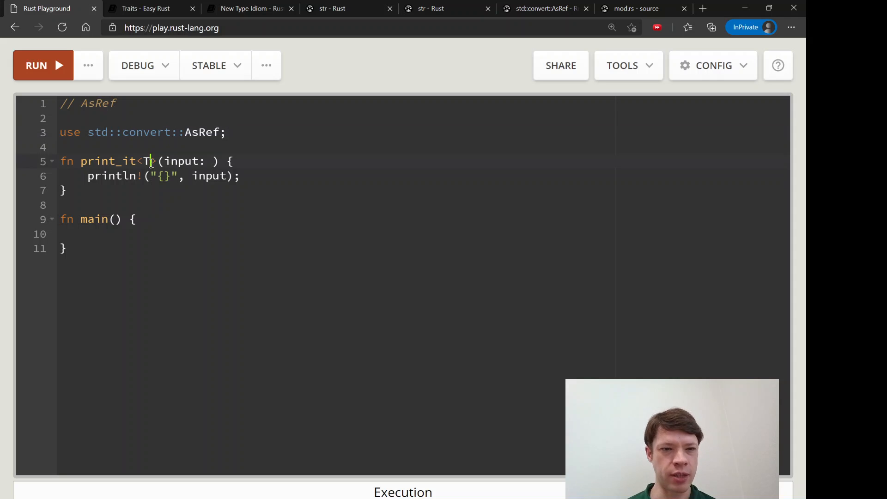
{"action": "mouse_move", "coordinate": [199, 216]}
{"action": "type", "text": ": "}
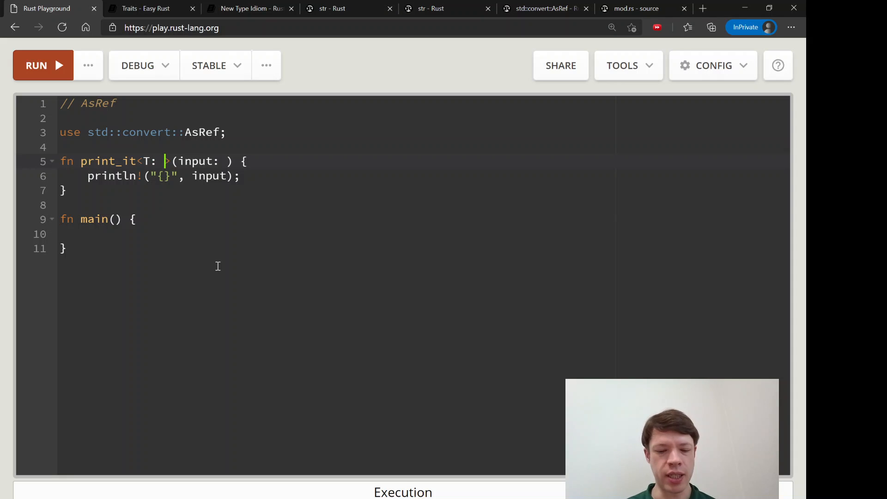
{"action": "type", "text": "AsRef"}
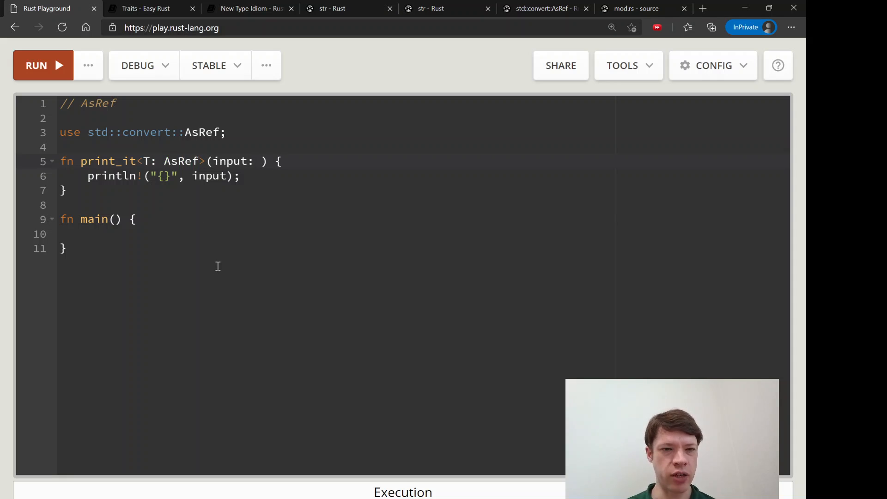
{"action": "type", "text": "+ Display"}
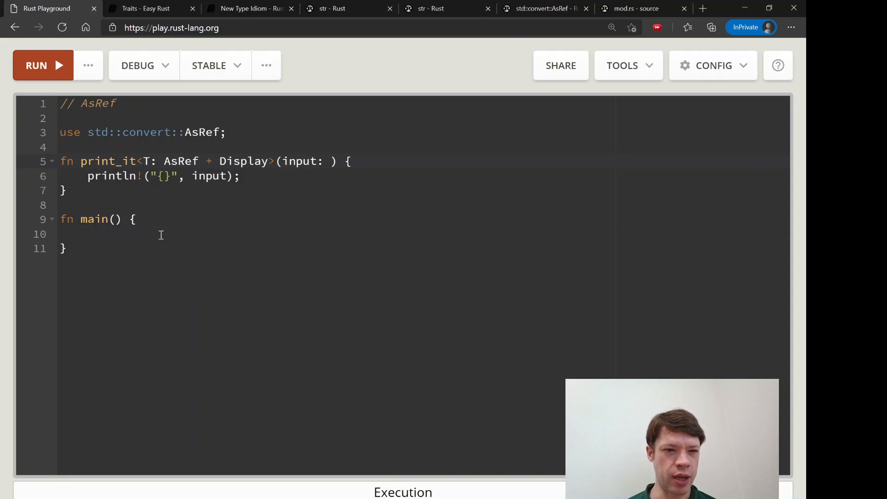
{"action": "type", "text": "println!(\"\")"}
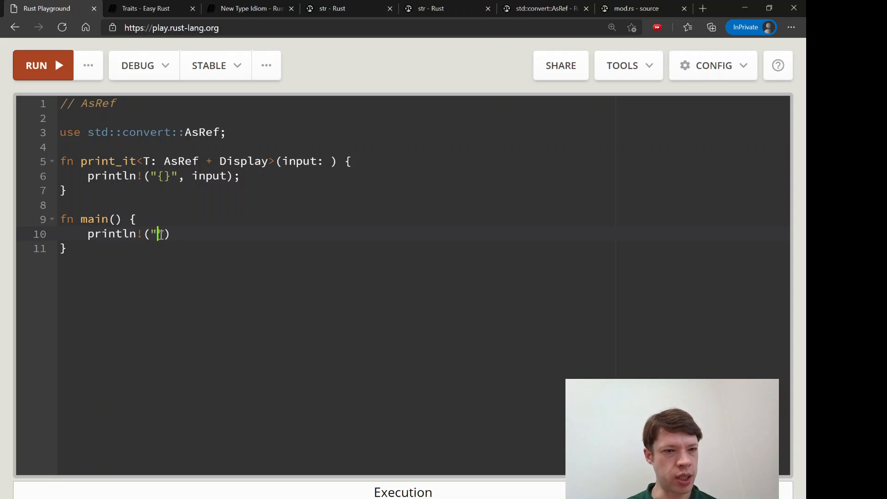
Step: Replace the println in main with print_it("Please print this");
{"action": "key", "text": "BackSpace"}
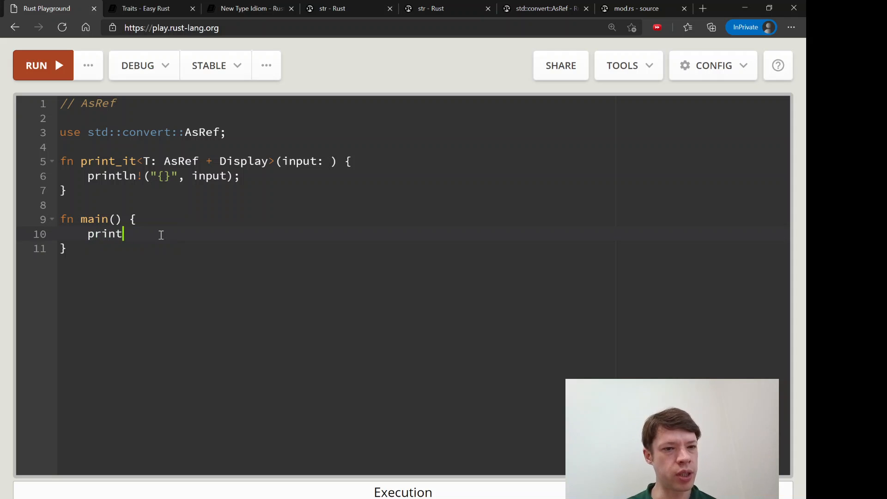
{"action": "type", "text": "_it(\"\")"}
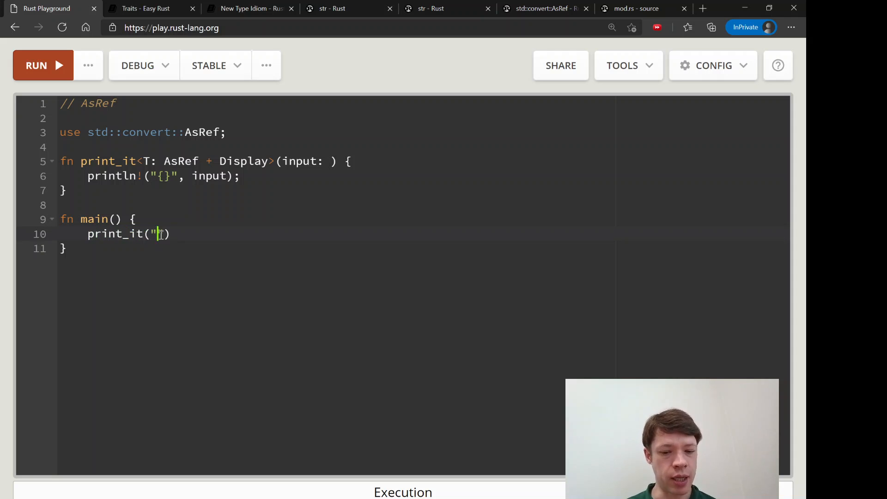
{"action": "type", "text": "Please print t"}
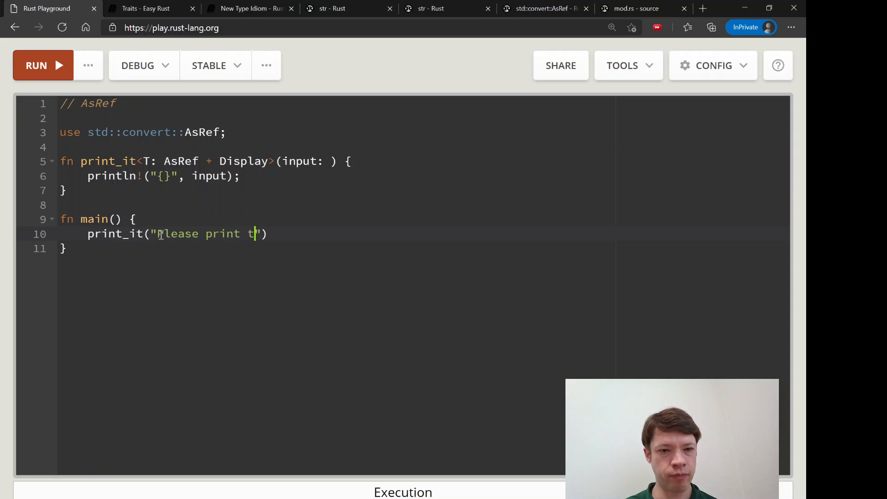
{"action": "type", "text": "his\");"}
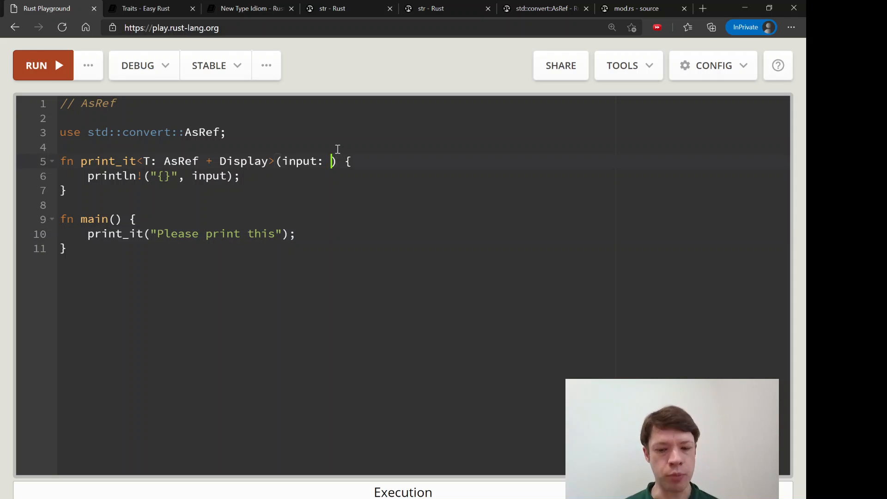
Step: Run the code, add 'use std::fmt::Display;', and run again, hitting error E0107
{"action": "left_click", "coordinate": [36, 65]}
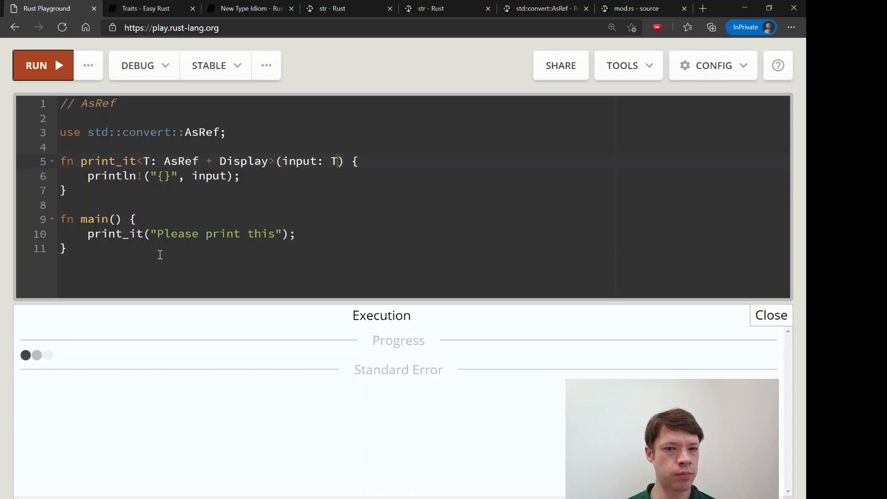
{"action": "left_click", "coordinate": [42, 65]}
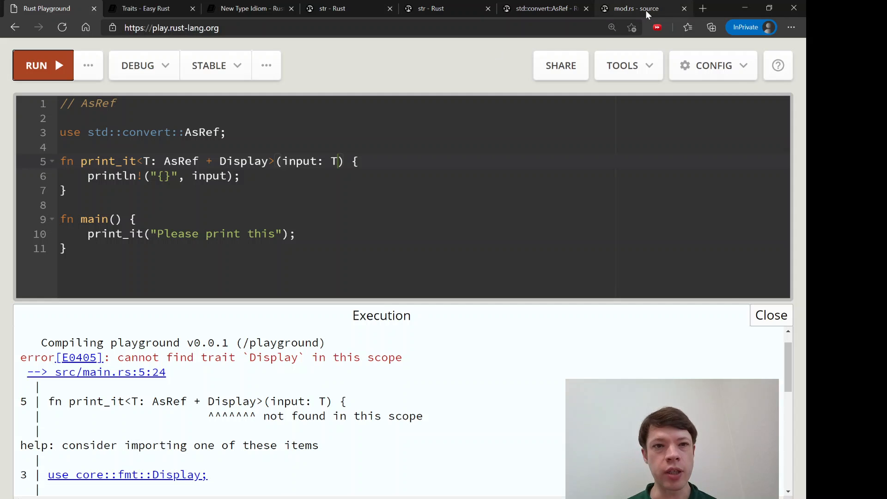
{"action": "scroll", "scroll_direction": "down", "scroll_amount": 3}
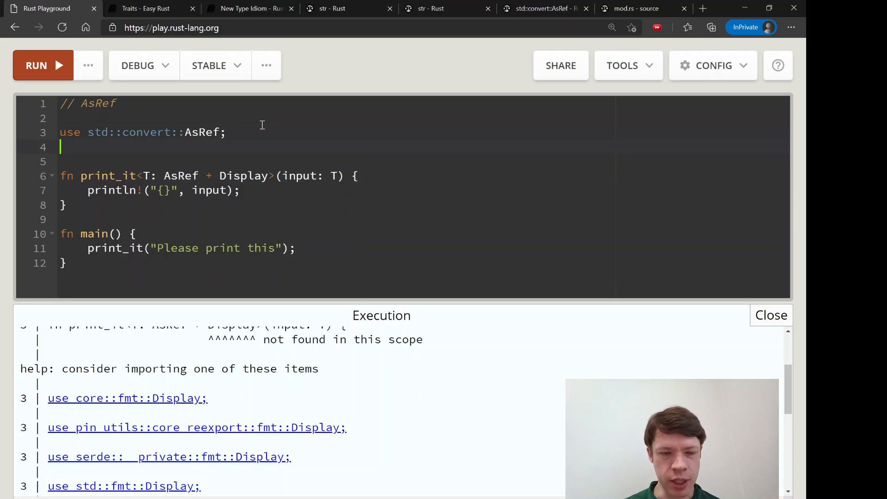
{"action": "type", "text": "use std::fmt::Display;"}
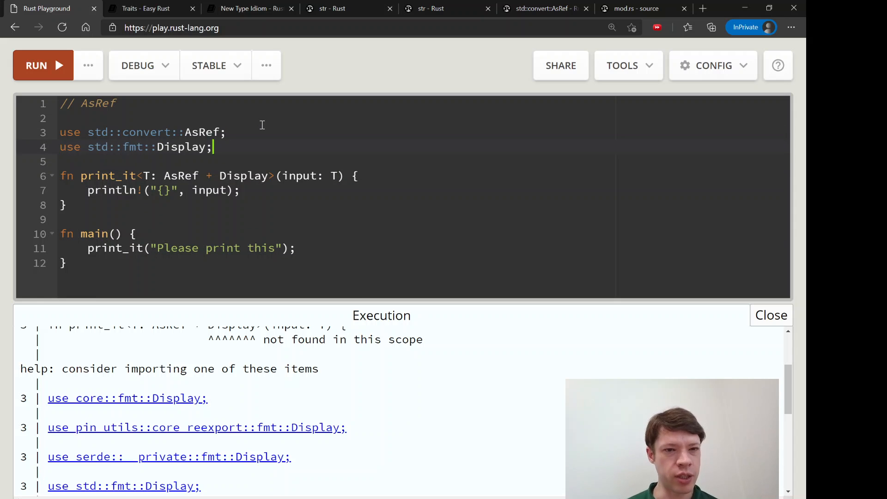
{"action": "left_click", "coordinate": [43, 65]}
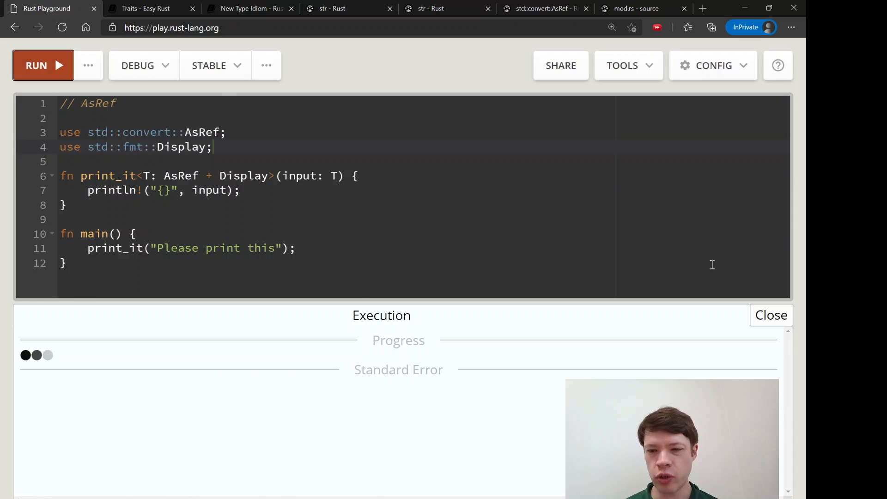
{"action": "left_click", "coordinate": [36, 65]}
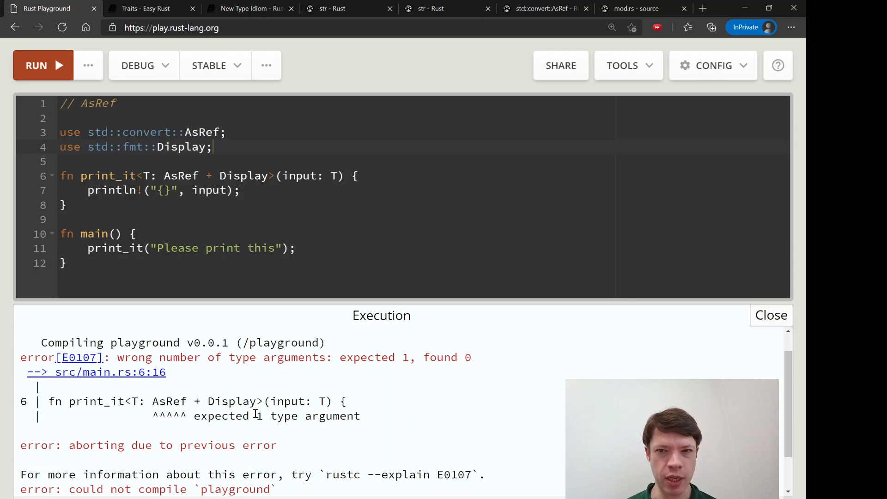
Step: Check the AsRef docs, then jump to impl AsRef<str> for str on the str page
{"action": "left_click", "coordinate": [543, 8]}
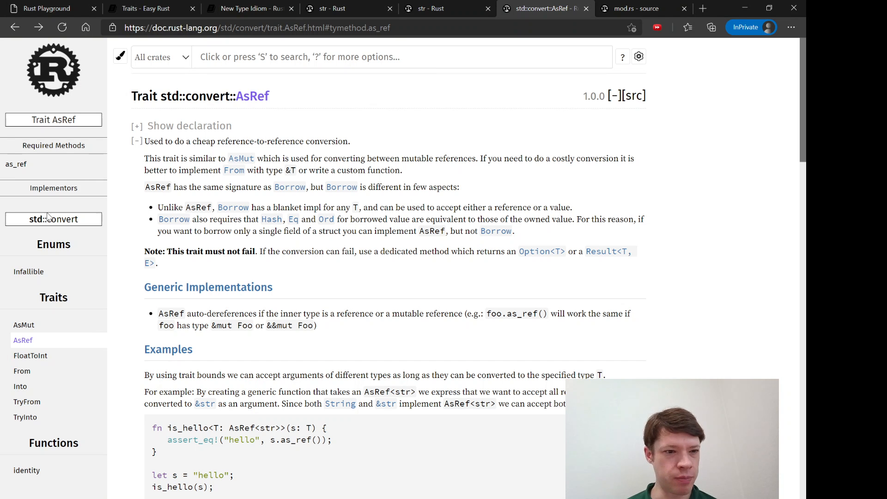
{"action": "left_click", "coordinate": [340, 8]}
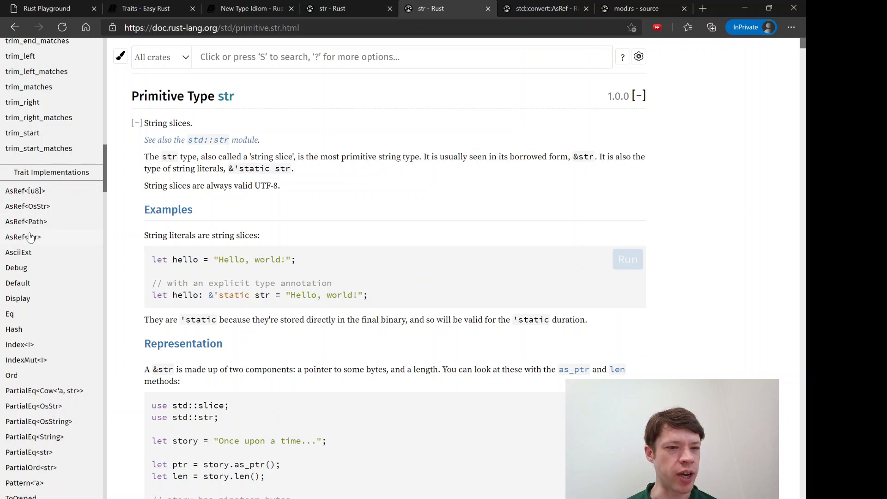
{"action": "left_click", "coordinate": [23, 237]}
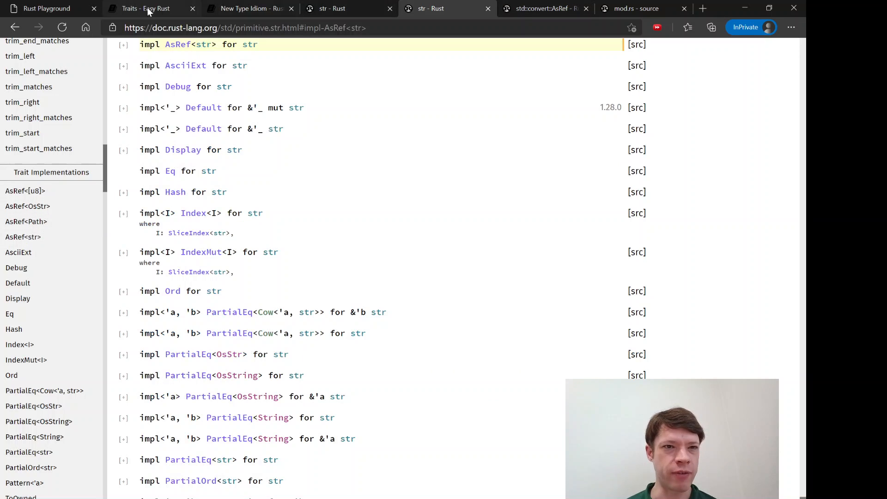
Step: Change the bound to AsRef<str> + Display, then inspect ?Sized in the AsRef source
{"action": "left_click", "coordinate": [46, 9]}
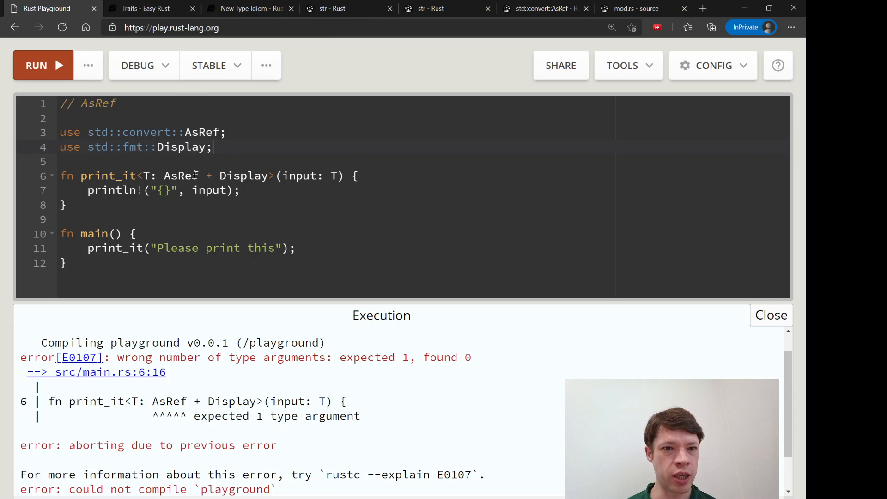
{"action": "type", "text": "<str>"}
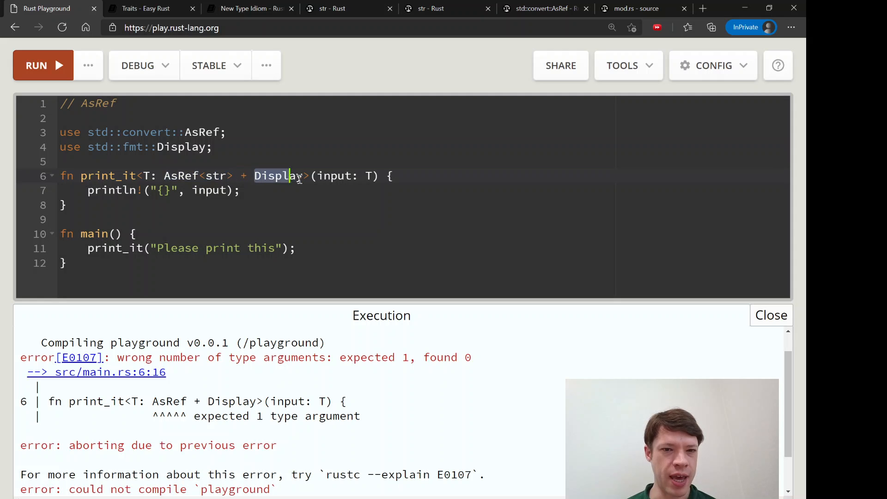
{"action": "left_click", "coordinate": [543, 9]}
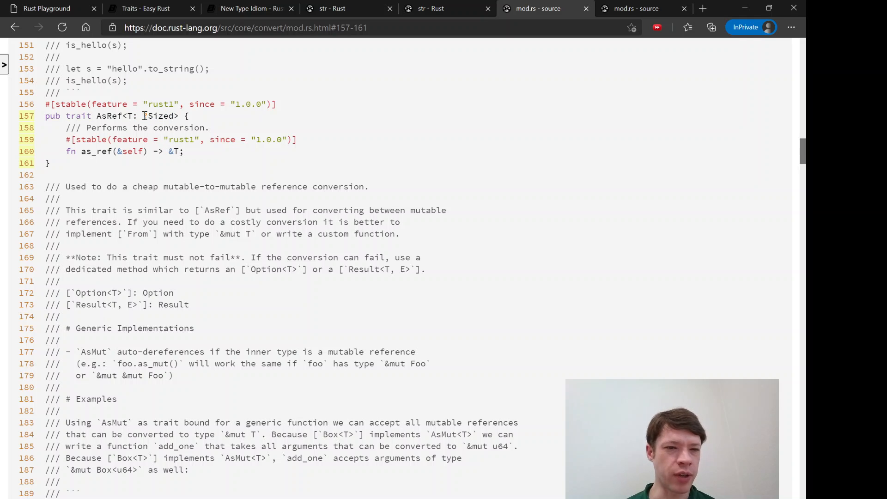
{"action": "double_click", "coordinate": [160, 116]}
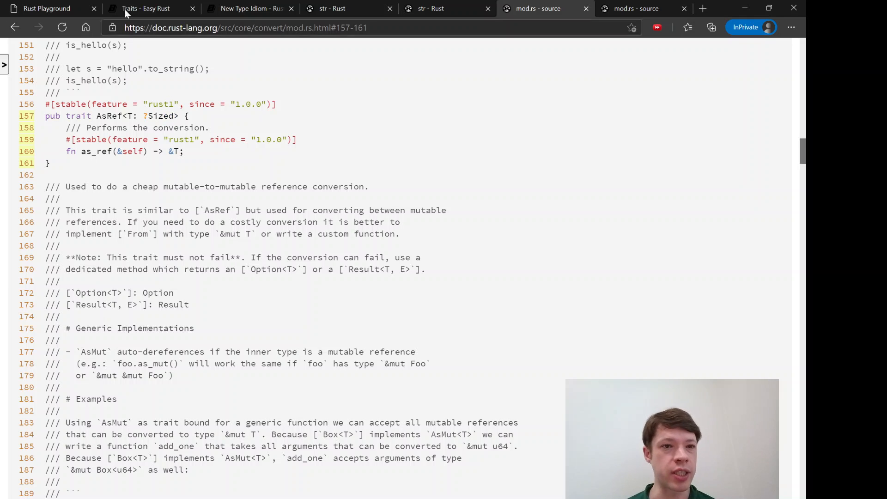
Step: Run the corrected code so it prints 'Please print this', then reopen the str docs
{"action": "left_click", "coordinate": [48, 9]}
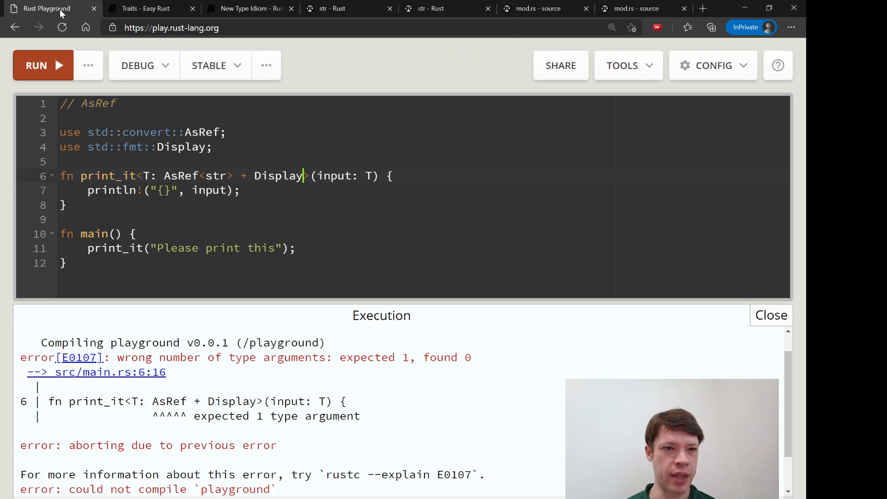
{"action": "double_click", "coordinate": [215, 176]}
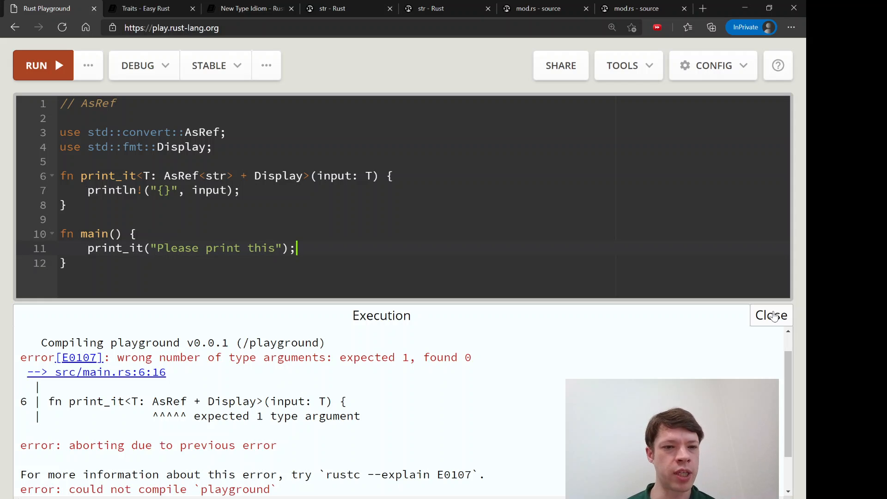
{"action": "mouse_move", "coordinate": [40, 73]}
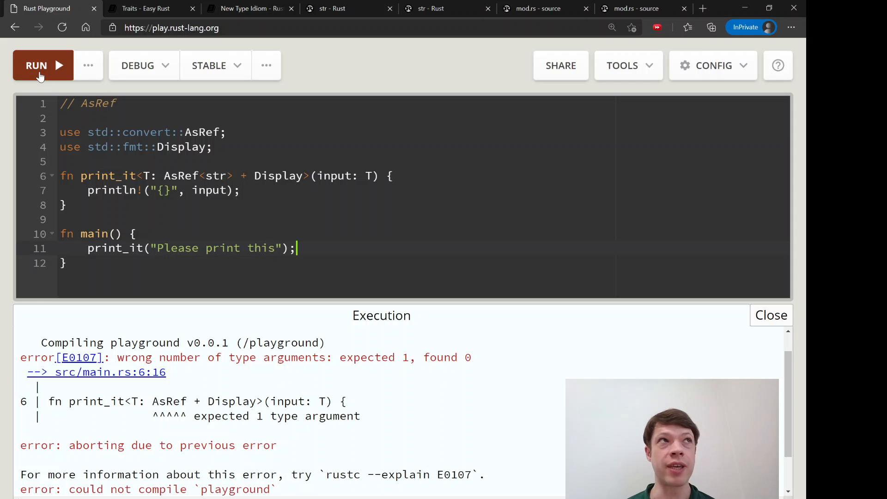
{"action": "left_click", "coordinate": [43, 65]}
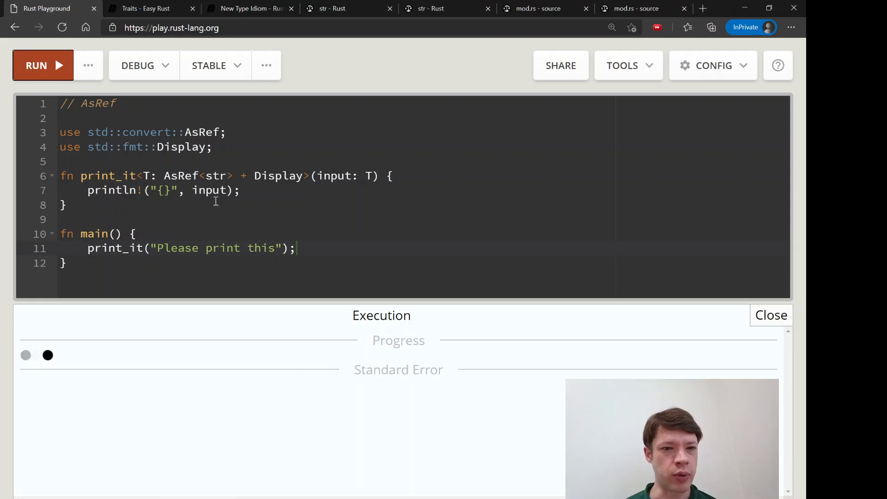
{"action": "left_click", "coordinate": [43, 65]}
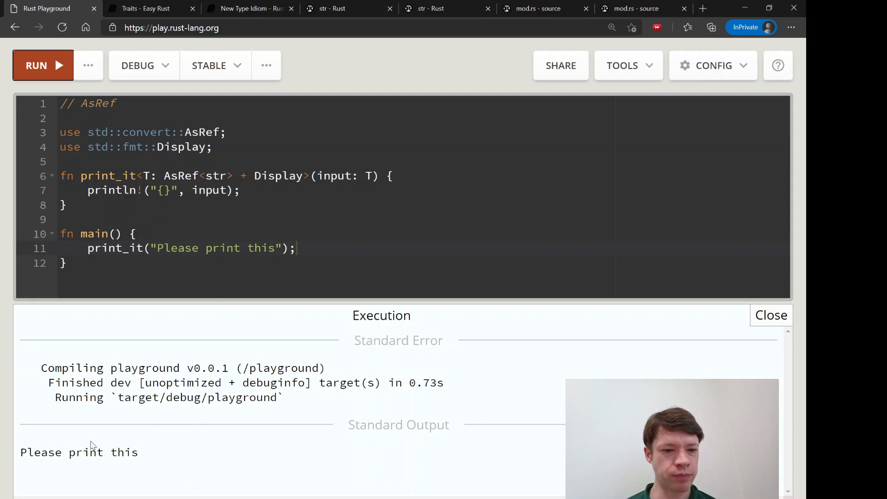
{"action": "mouse_move", "coordinate": [320, 332]}
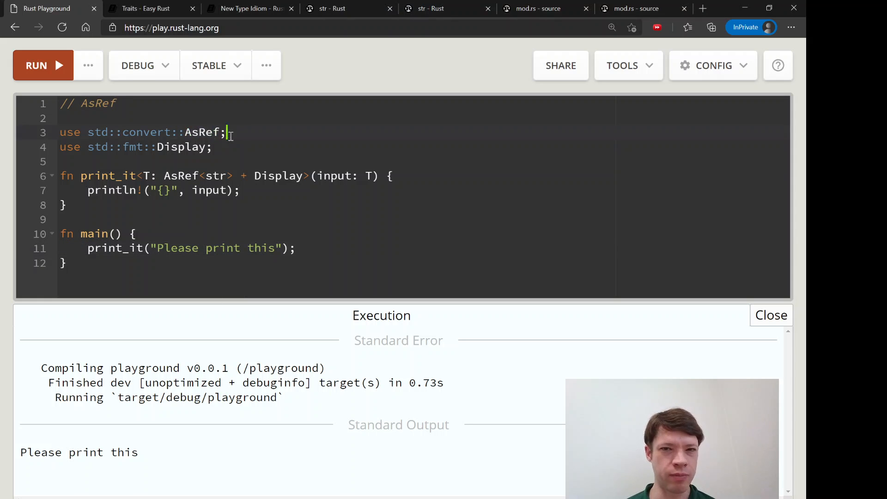
{"action": "mouse_move", "coordinate": [299, 159]}
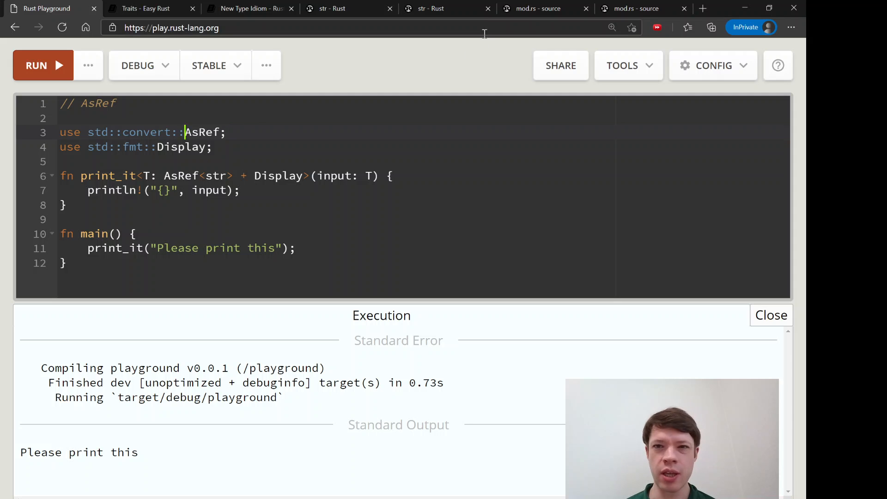
{"action": "left_click", "coordinate": [339, 8]}
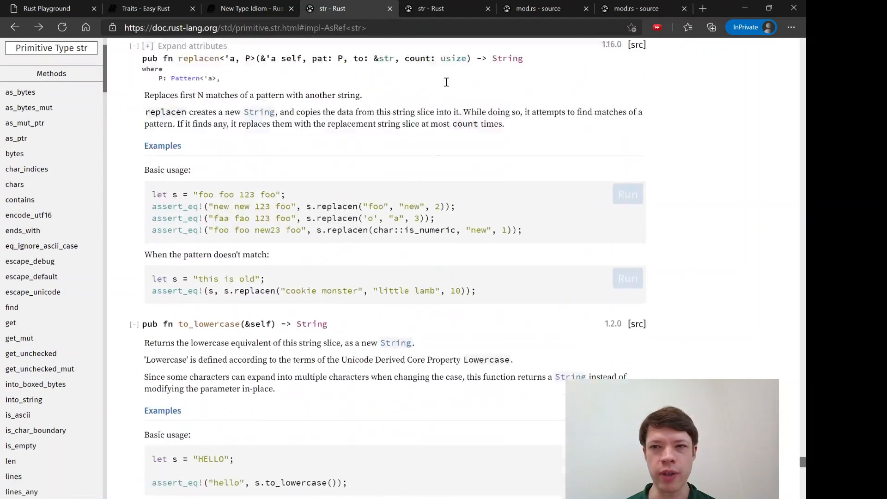
Step: Search the Rust docs for 'strin' and open the std::string::String page
{"action": "scroll", "scroll_direction": "up", "scroll_amount": 3}
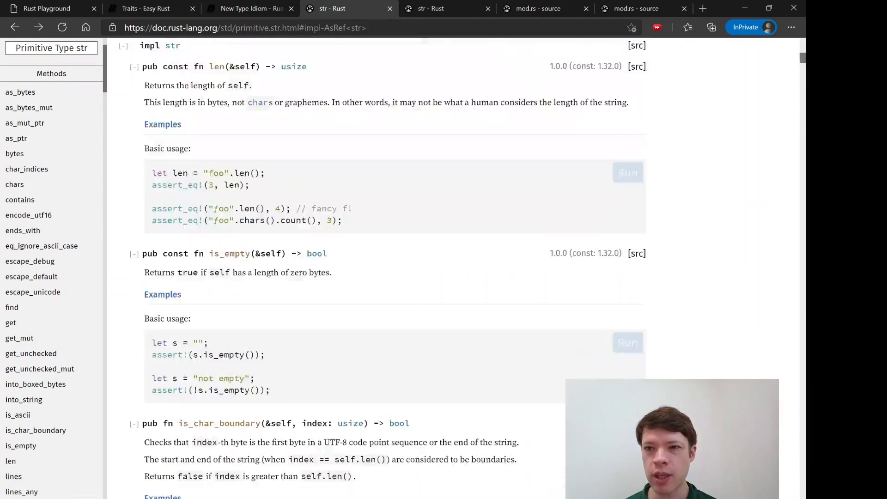
{"action": "type", "text": "string"}
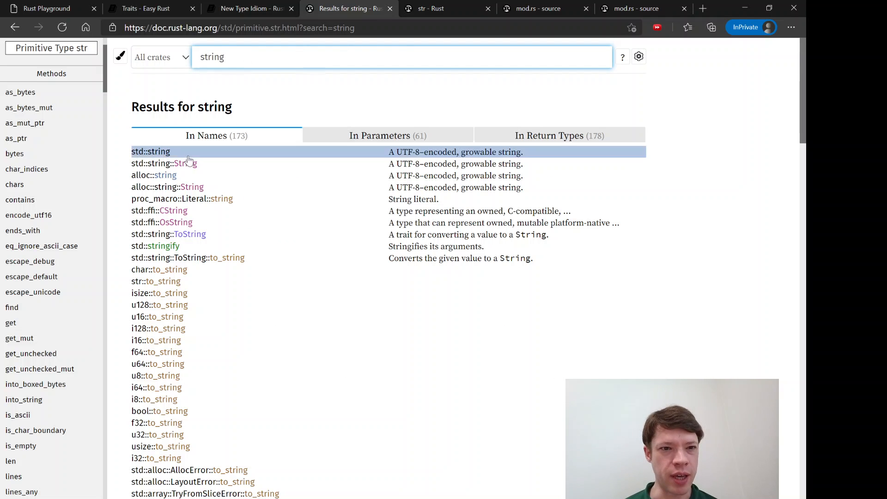
{"action": "mouse_move", "coordinate": [189, 163]}
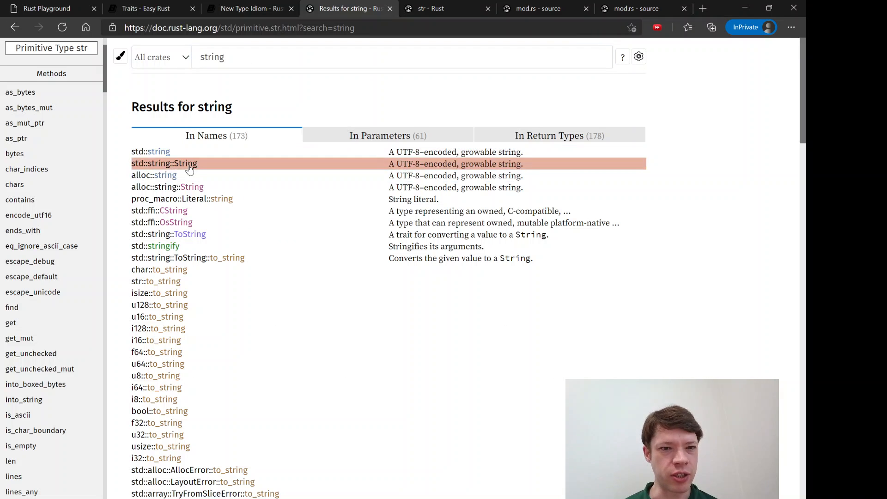
{"action": "left_click", "coordinate": [164, 164]}
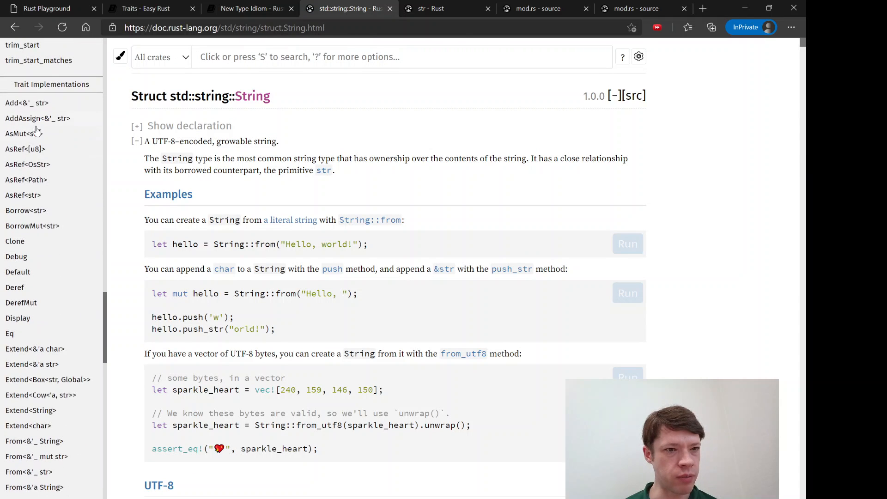
Step: Open String's AsRef<str> implementation and view its string.rs source
{"action": "left_click", "coordinate": [640, 95]}
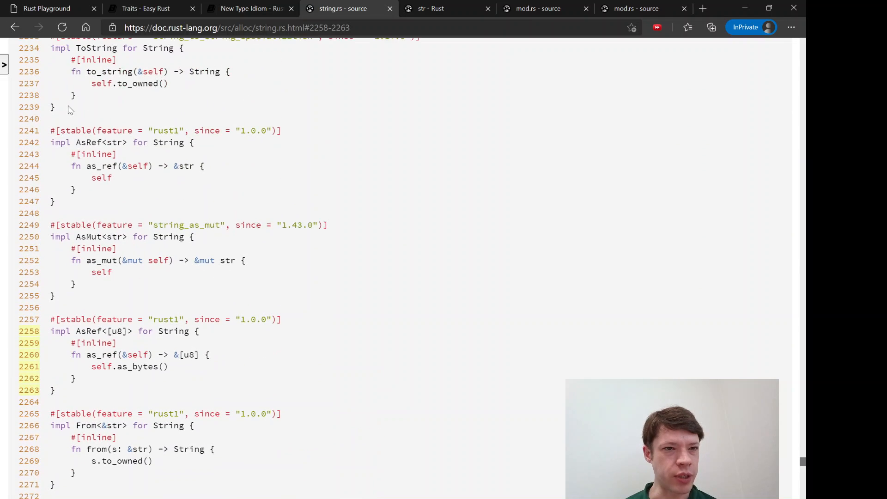
{"action": "double_click", "coordinate": [60, 142]}
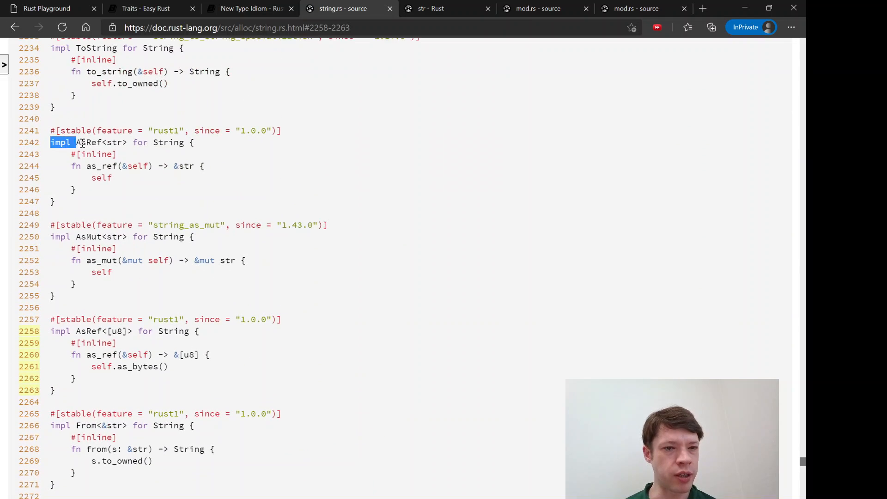
{"action": "left_click_drag", "start_coordinate": [51, 142], "coordinate": [111, 177]}
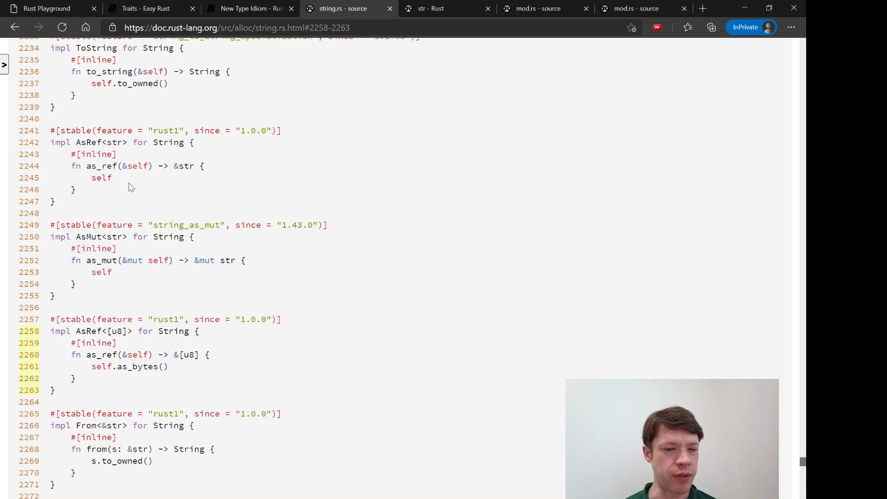
{"action": "mouse_move", "coordinate": [122, 225]}
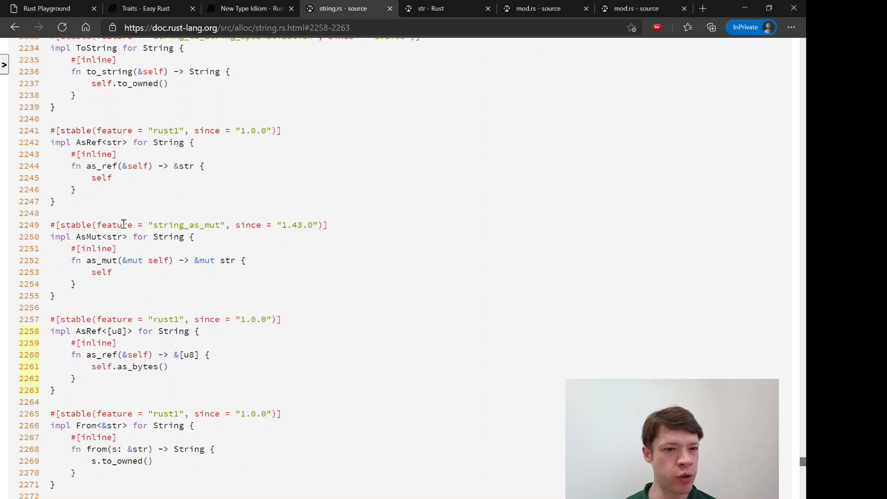
{"action": "double_click", "coordinate": [107, 330]}
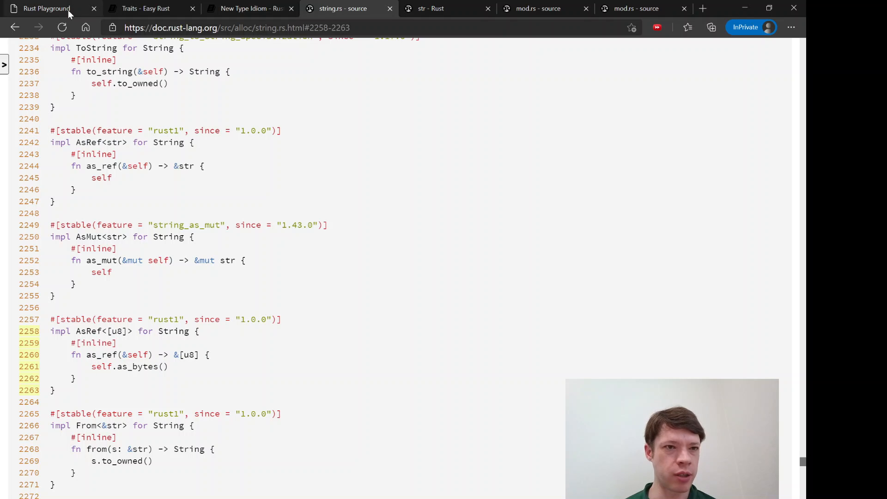
Step: Draft an impl AsRef<str> for MyTpe block with an as_ref stub below print_it, then select it
{"action": "left_click", "coordinate": [46, 9]}
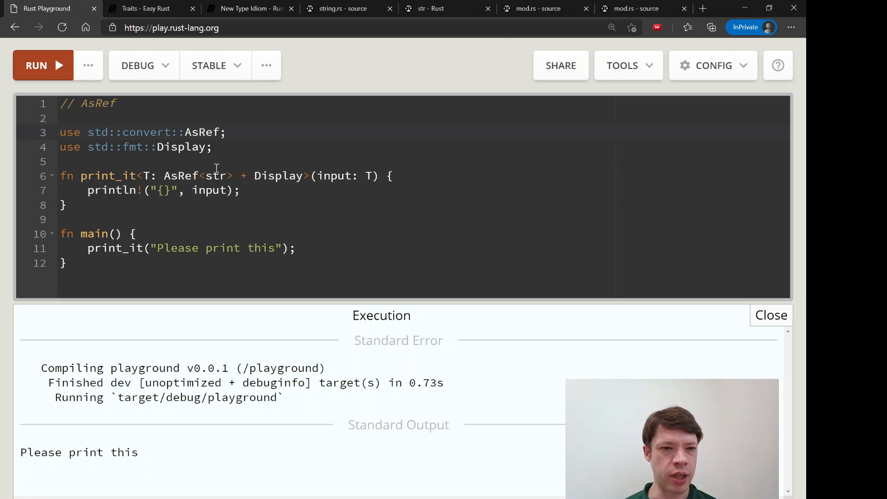
{"action": "mouse_move", "coordinate": [240, 182]}
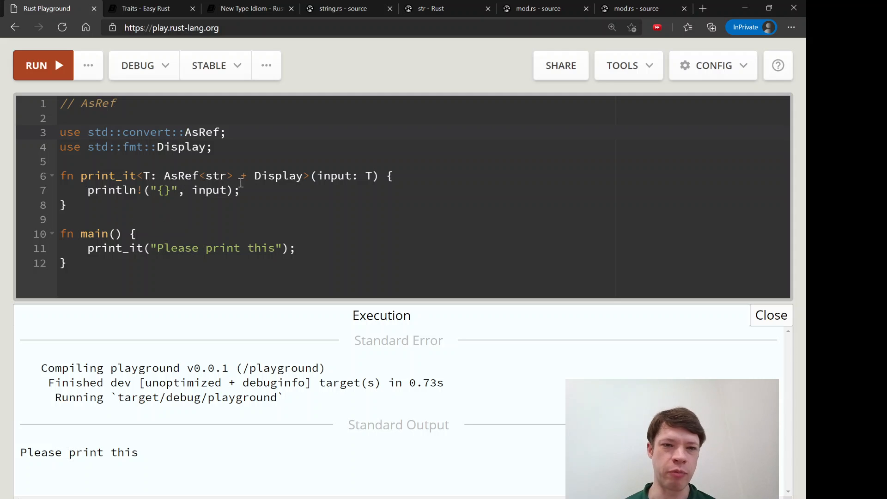
{"action": "key", "text": "Enter"}
{"action": "type", "text": "impl"}
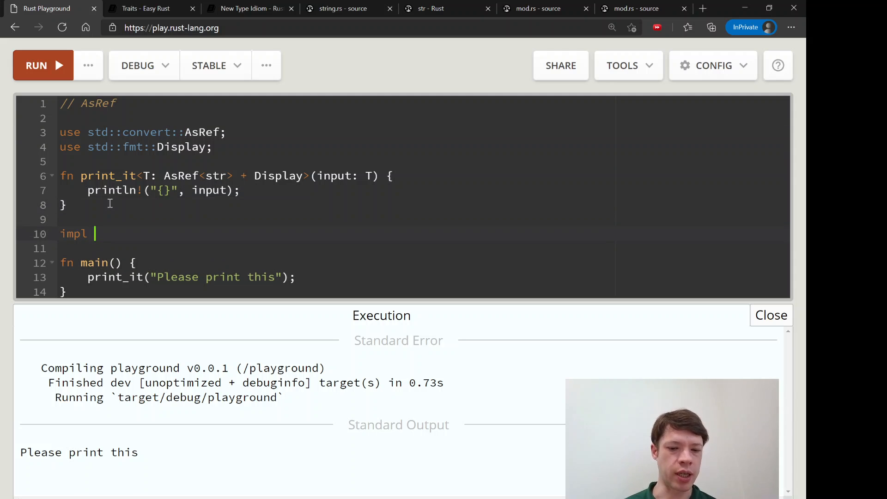
{"action": "type", "text": "AsRed"}
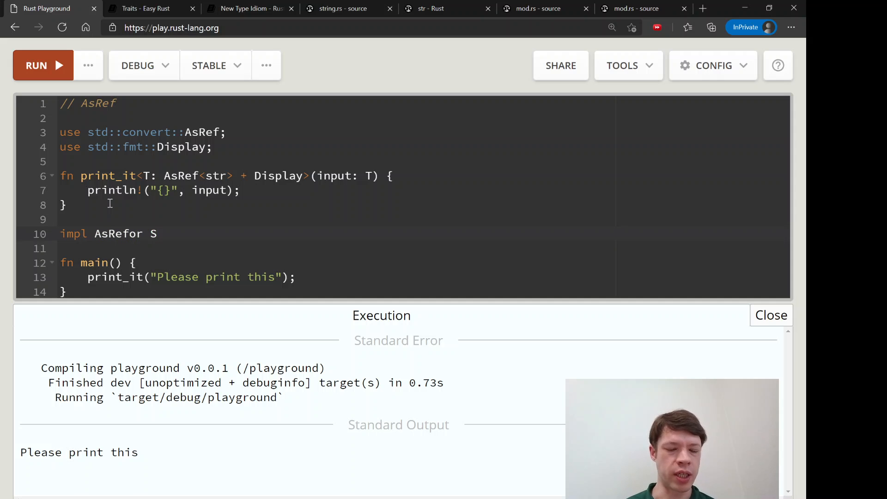
{"action": "type", "text": "myT"}
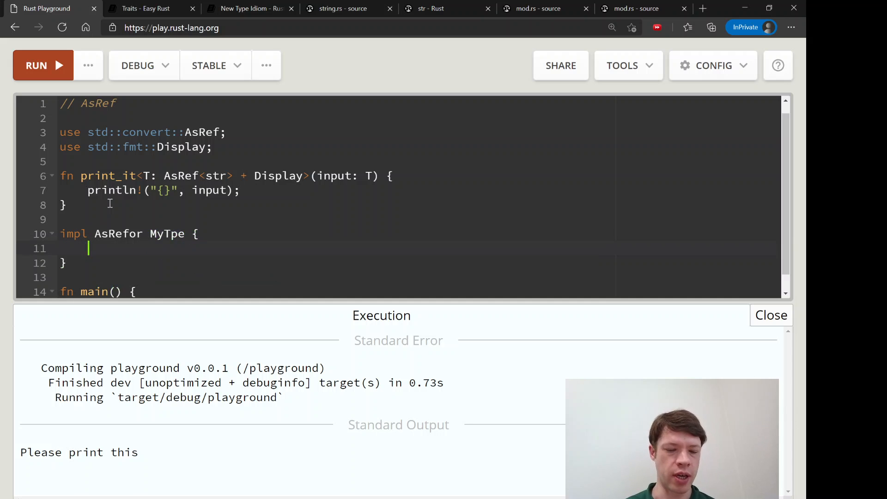
{"action": "type", "text": "fn as_re"}
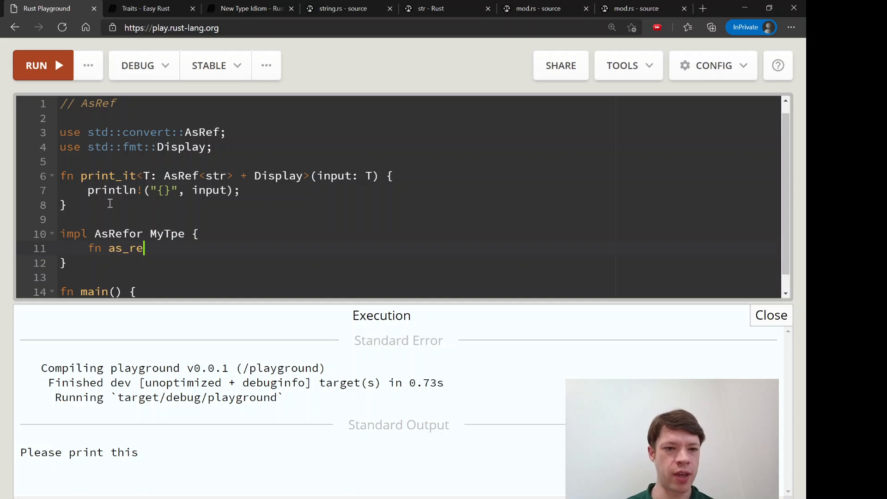
{"action": "type", "text": "f"}
{"action": "left_click", "coordinate": [419, 233]}
{"action": "type", "text": "<"}
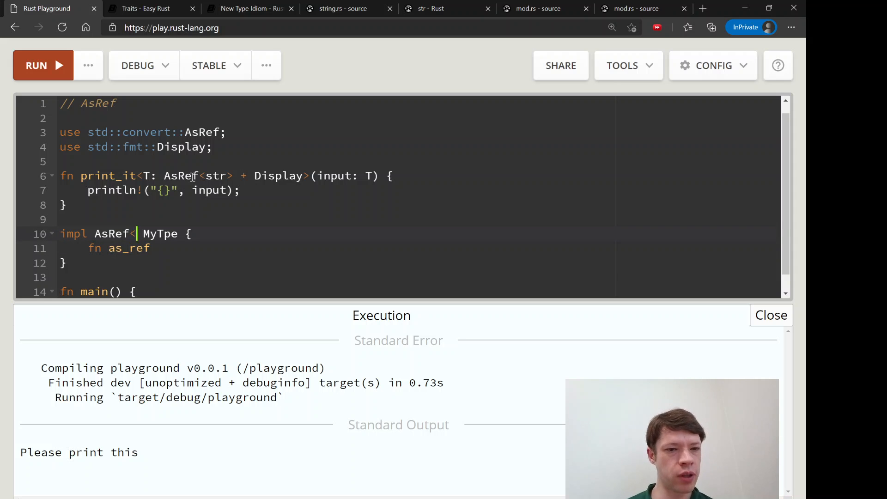
{"action": "type", "text": "for"}
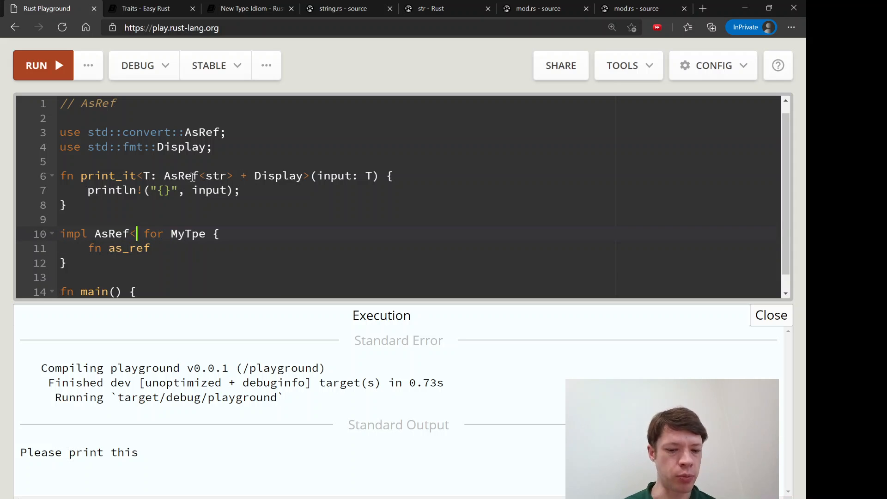
{"action": "type", "text": "str>"}
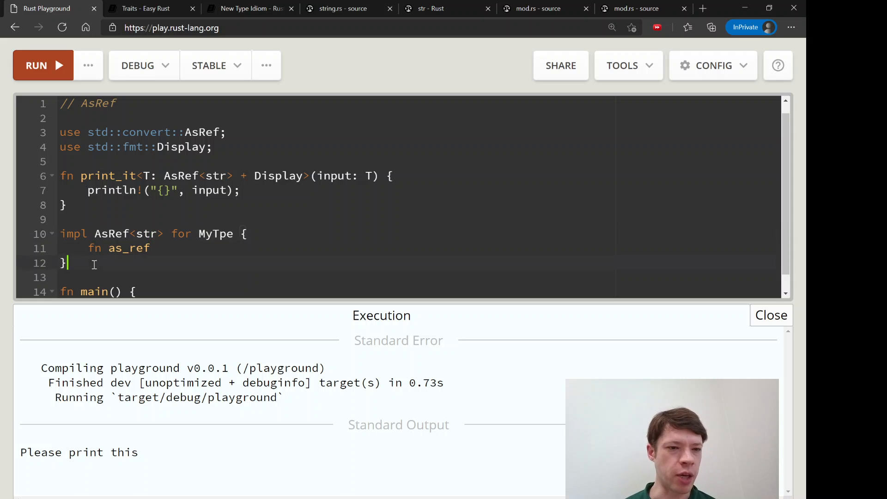
{"action": "left_click_drag", "start_coordinate": [61, 234], "coordinate": [150, 248]}
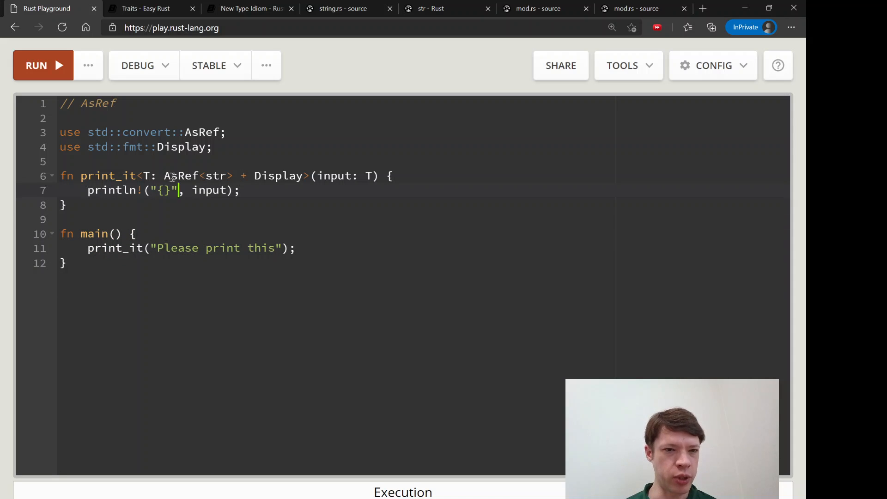
Step: Highlight the AsRef<str> bound in the print_it signature
{"action": "left_click_drag", "start_coordinate": [164, 175], "coordinate": [232, 175]}
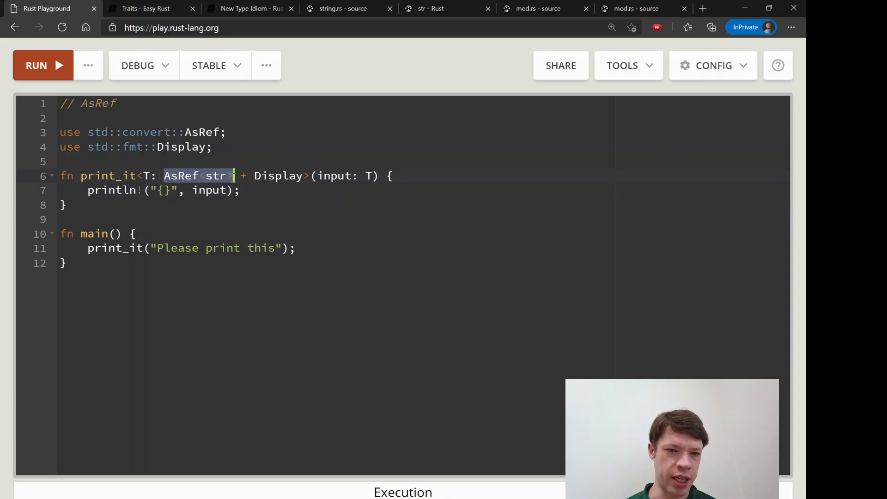